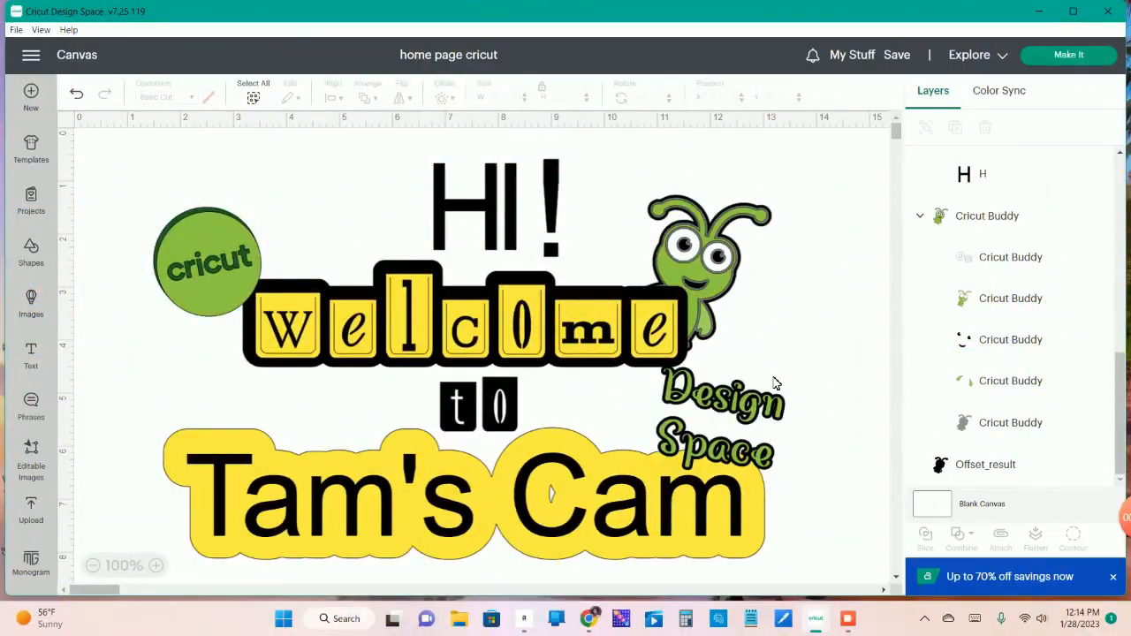
mouse_move(647, 548)
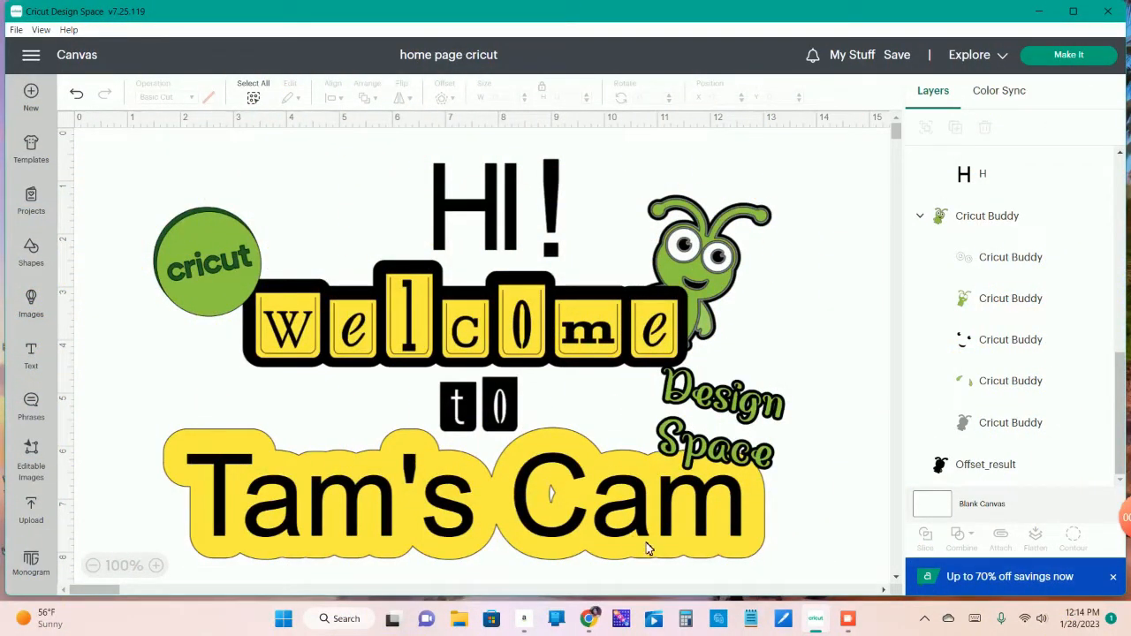
mouse_move(288, 323)
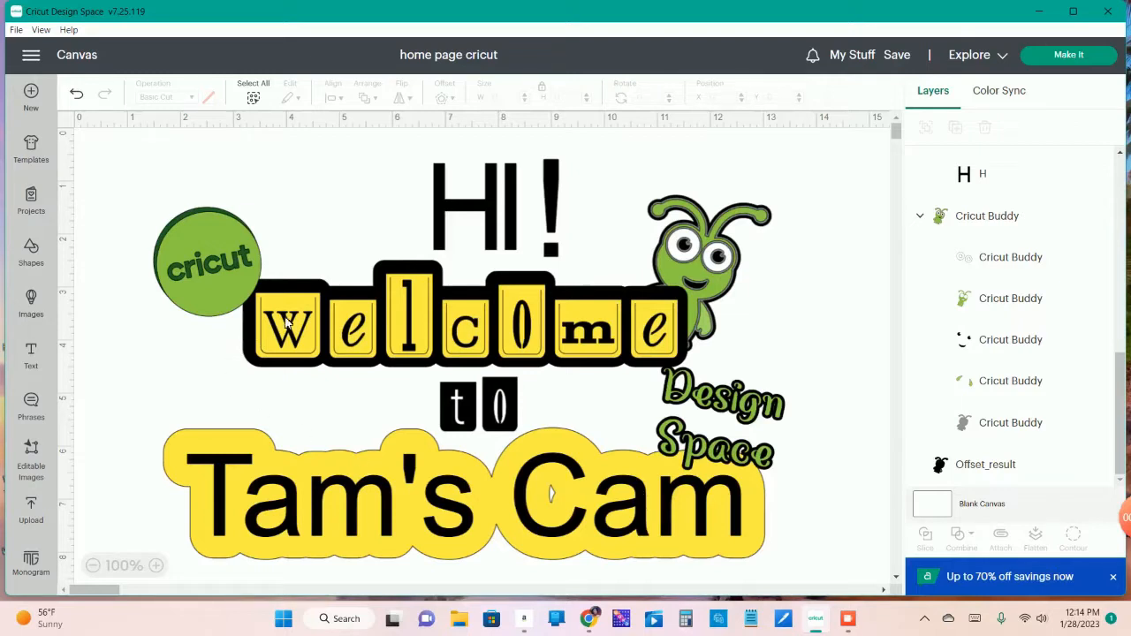
mouse_move(219, 223)
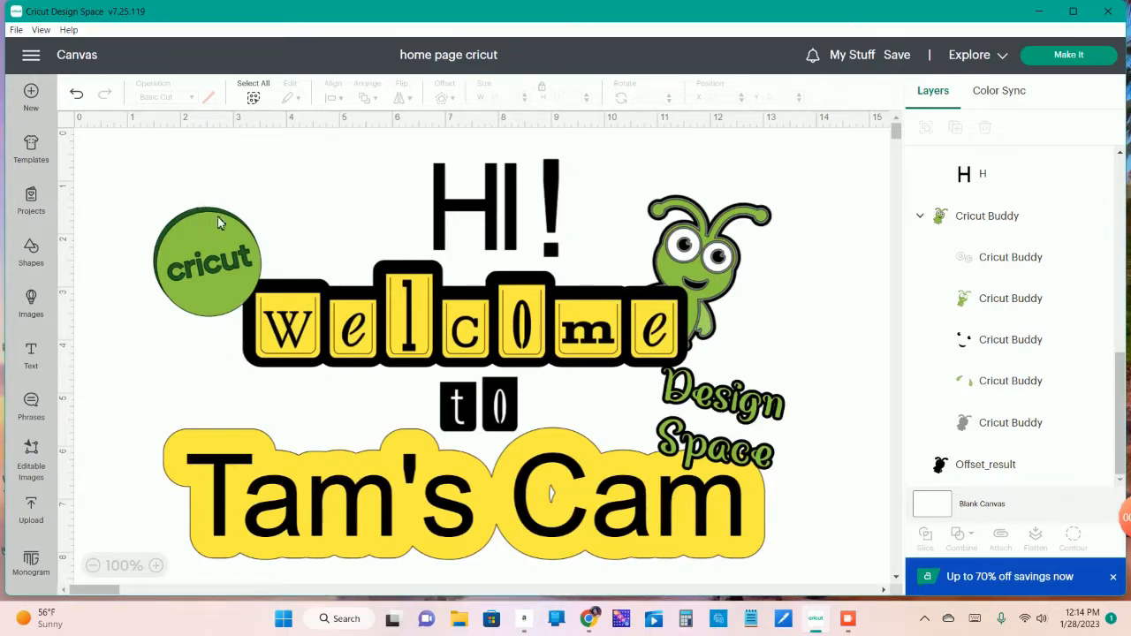
mouse_move(619, 248)
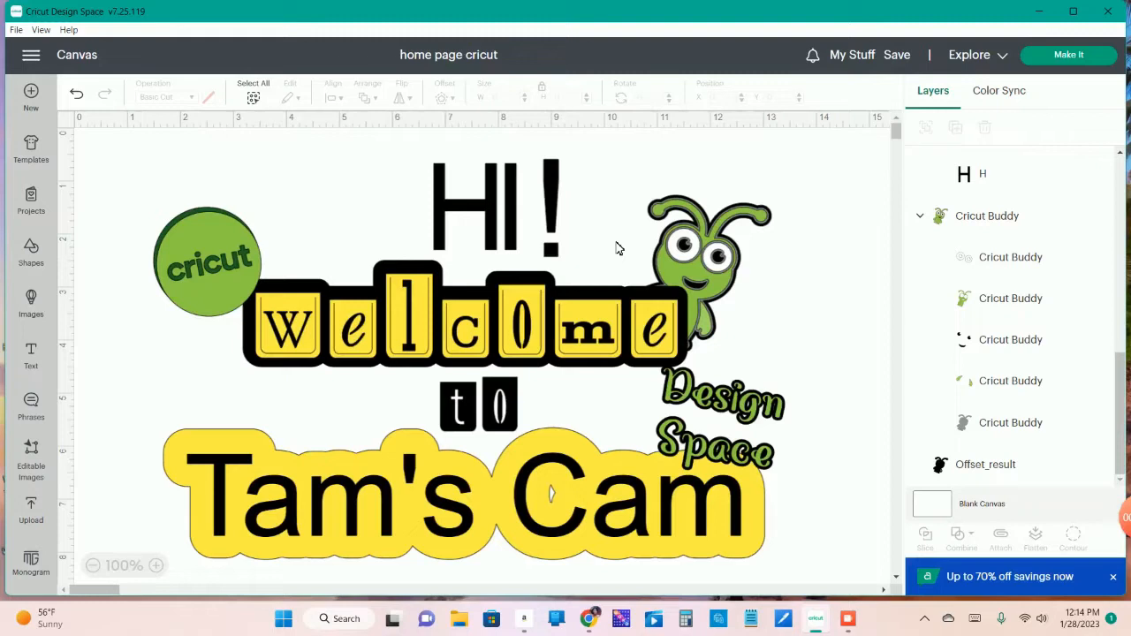
mouse_move(583, 248)
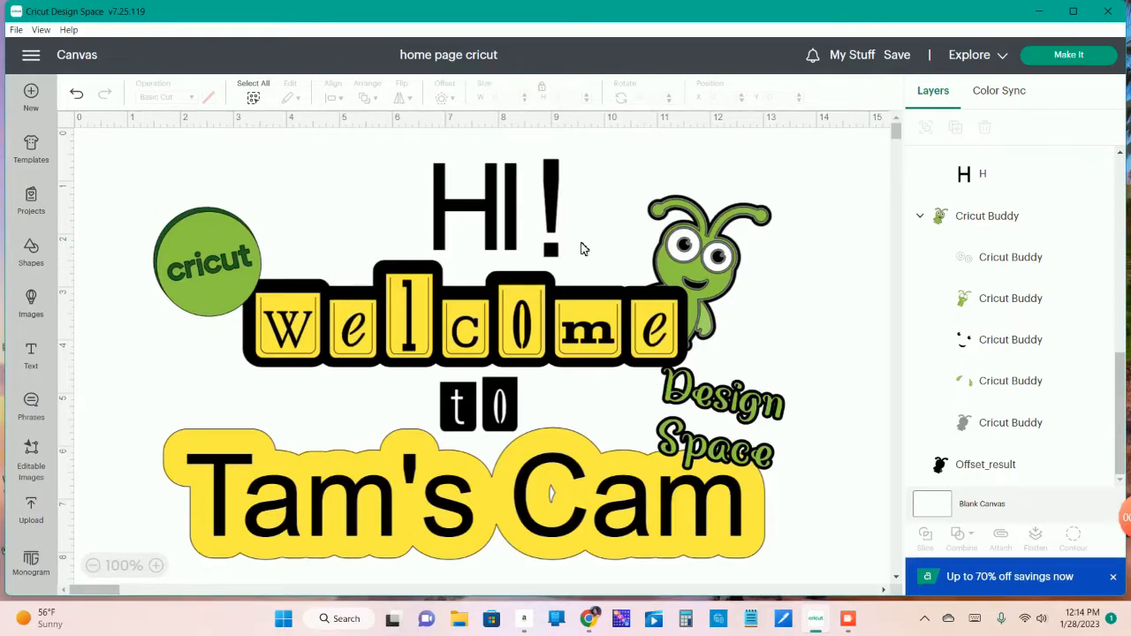
mouse_move(530, 208)
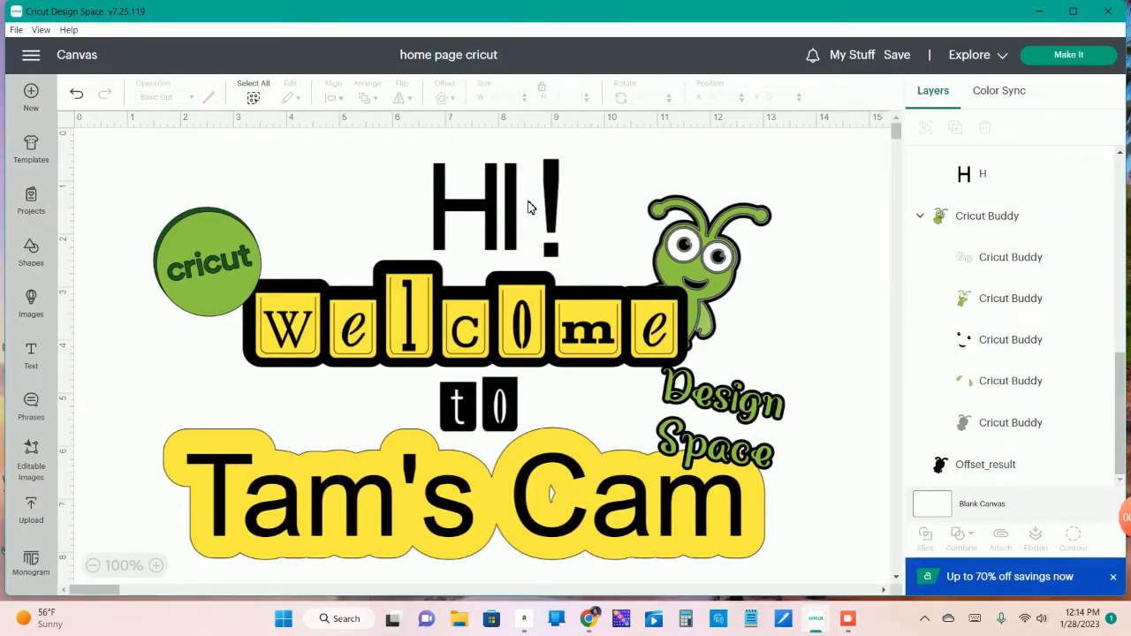
mouse_move(445, 261)
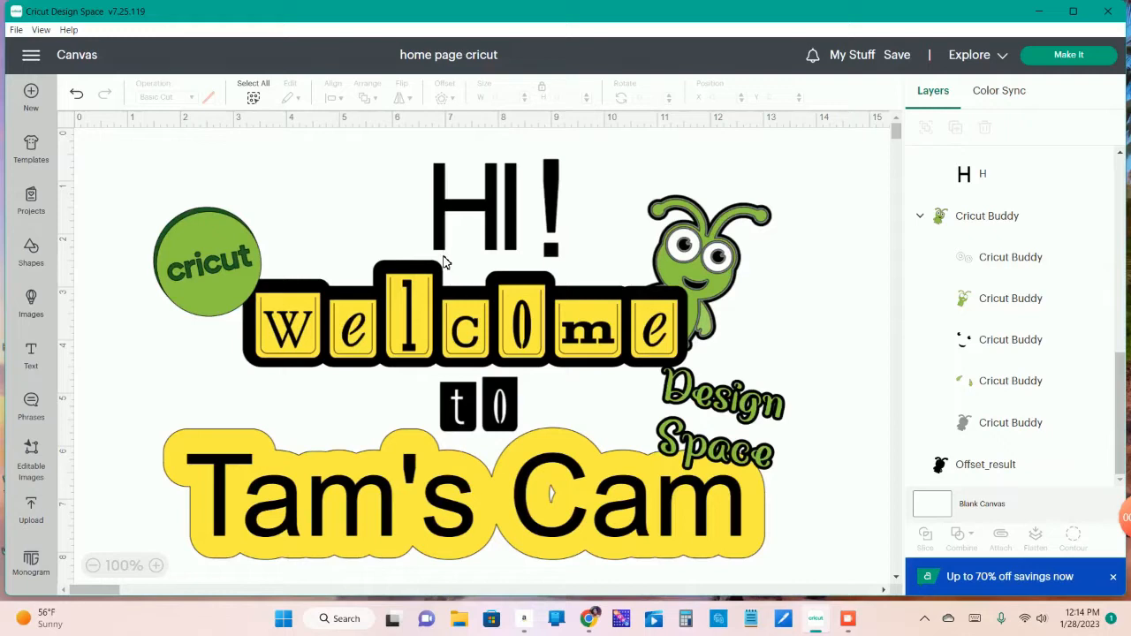
mouse_move(225, 262)
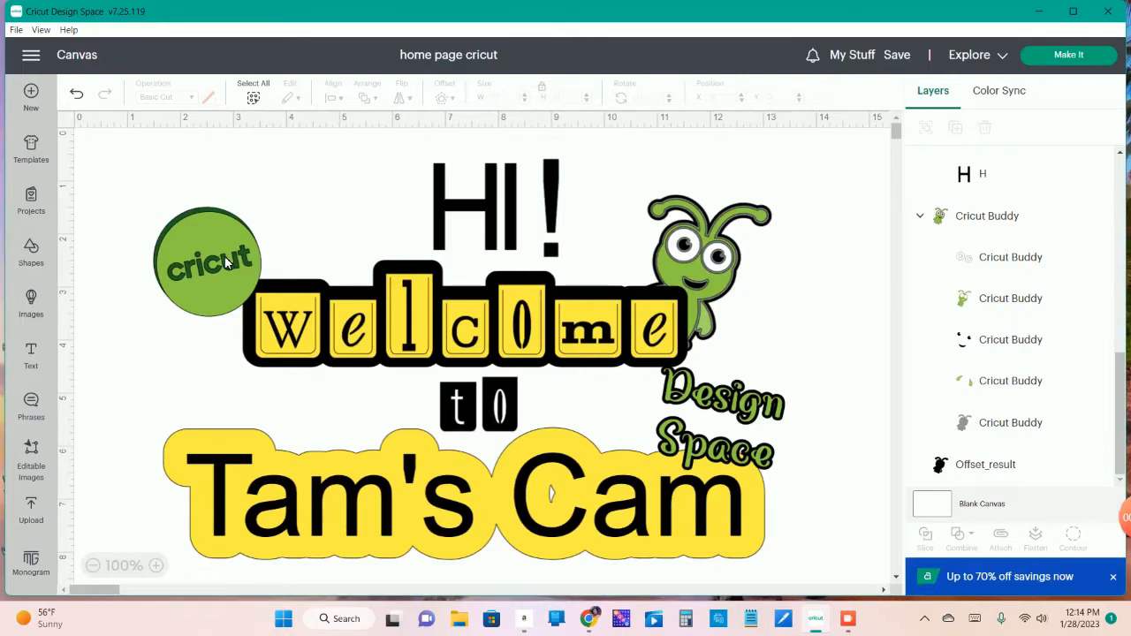
mouse_move(203, 246)
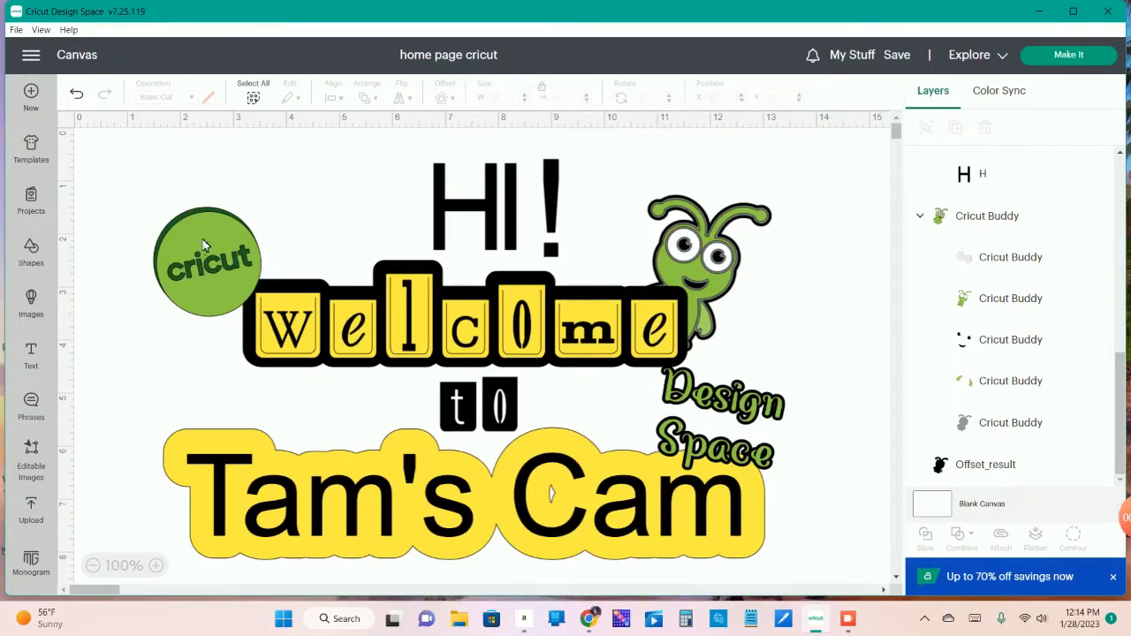
mouse_move(69, 160)
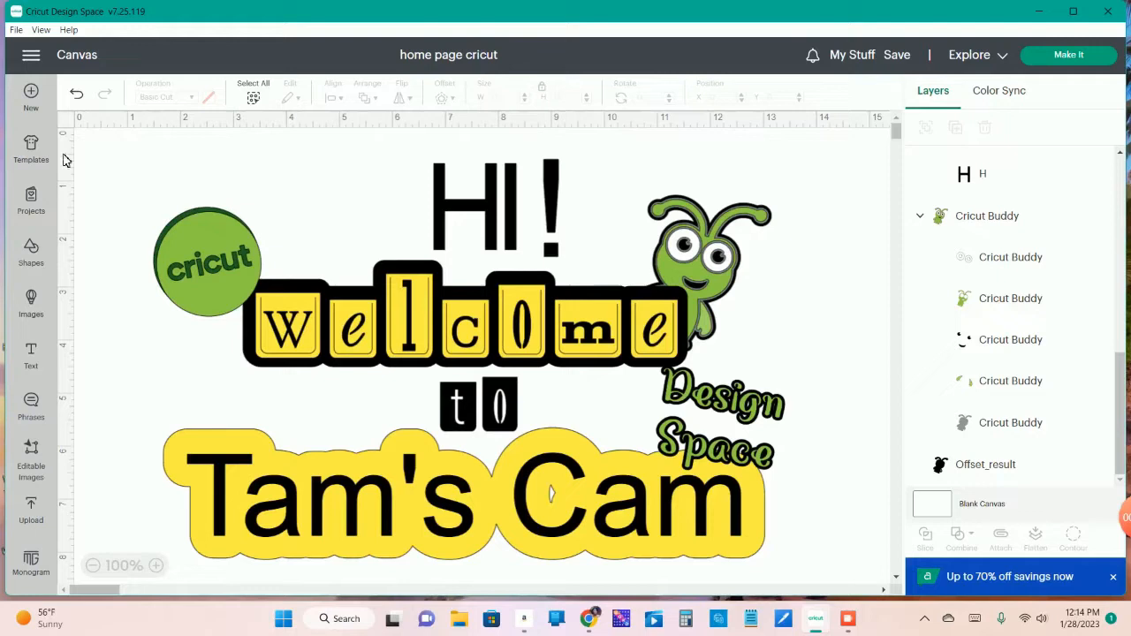
mouse_move(31, 92)
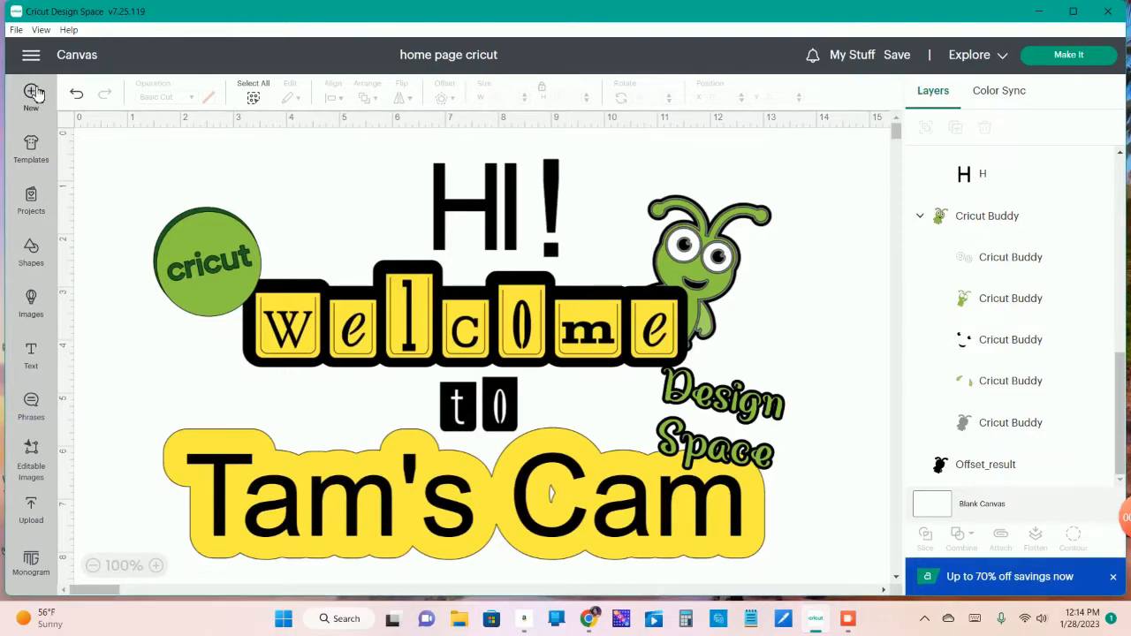
Create a new project and add the uploaded '80's Baby' image from My Stuff to the canvas
left_click(30, 96)
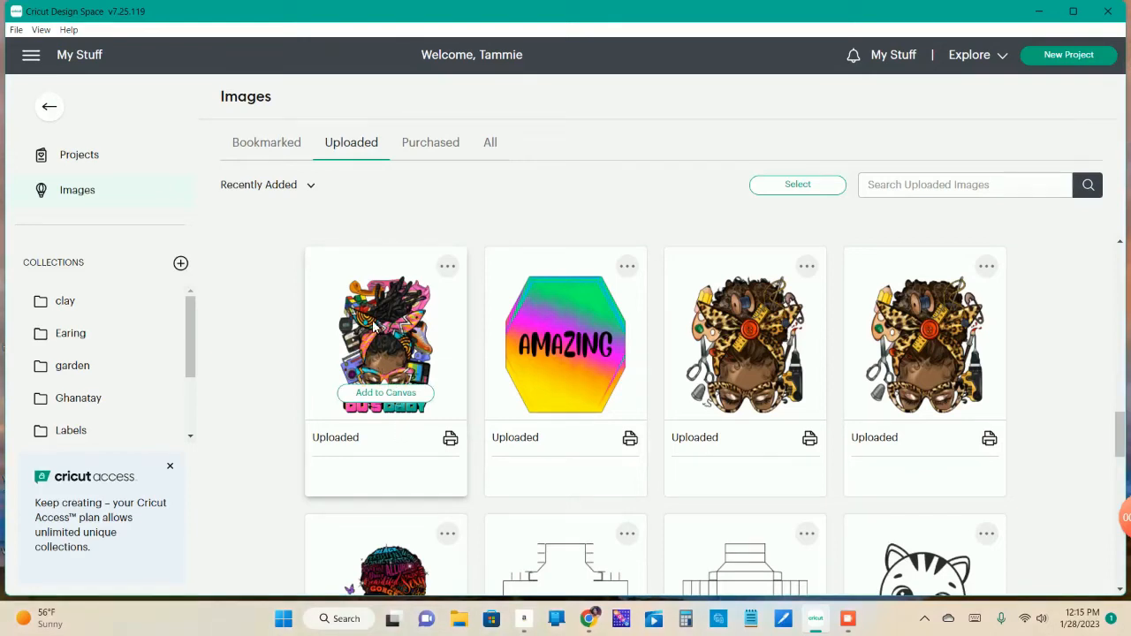
mouse_move(385, 392)
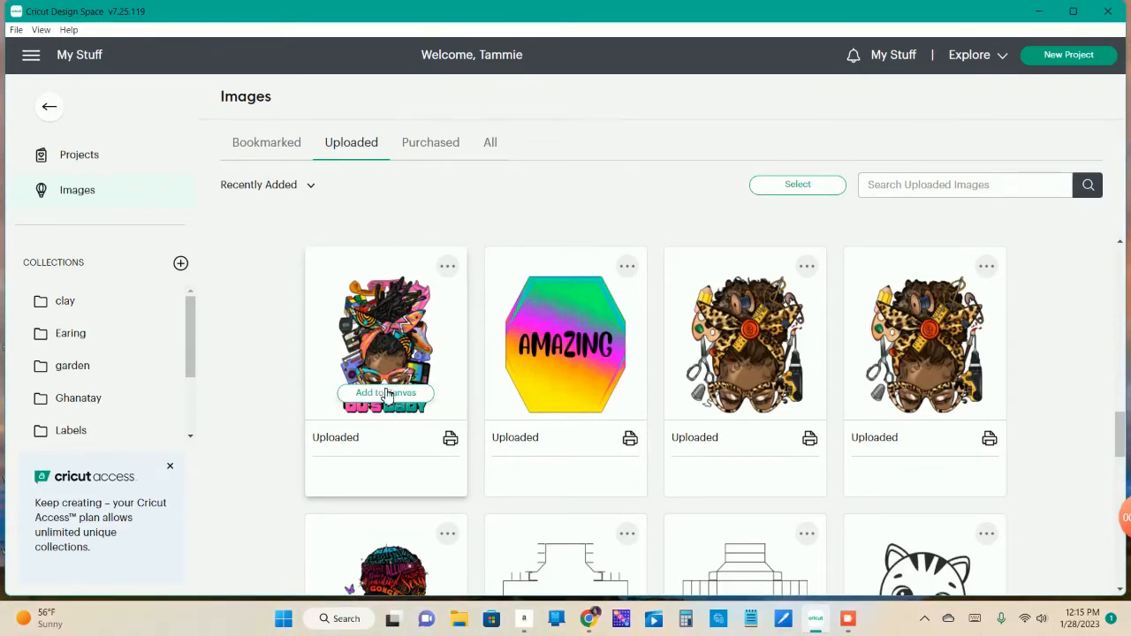
left_click(385, 392)
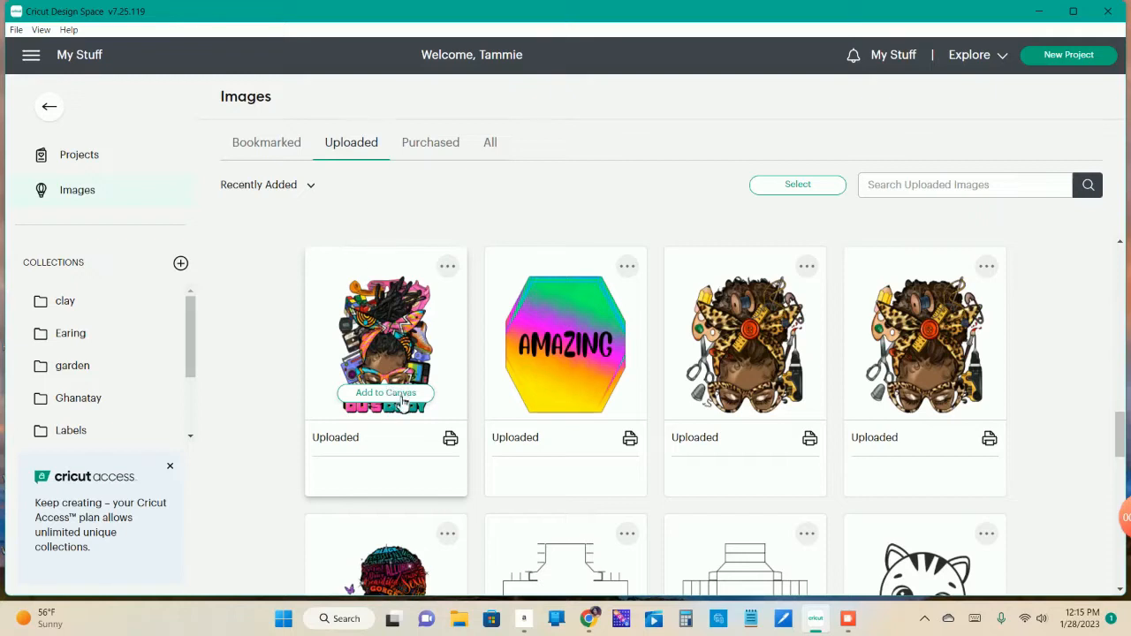
left_click(385, 393)
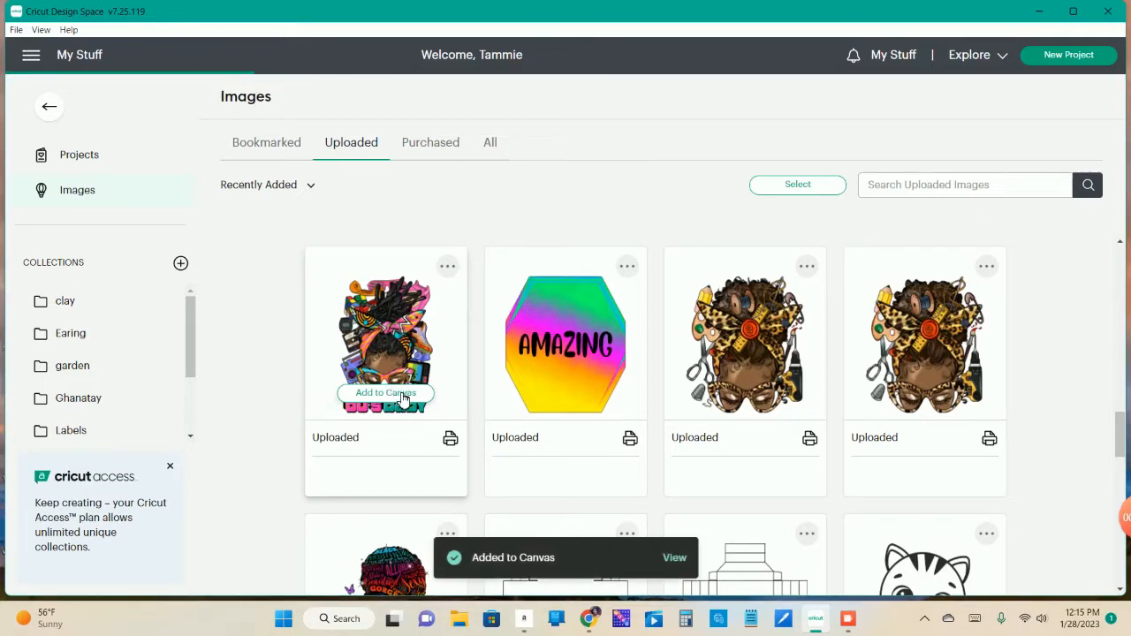
mouse_move(31, 106)
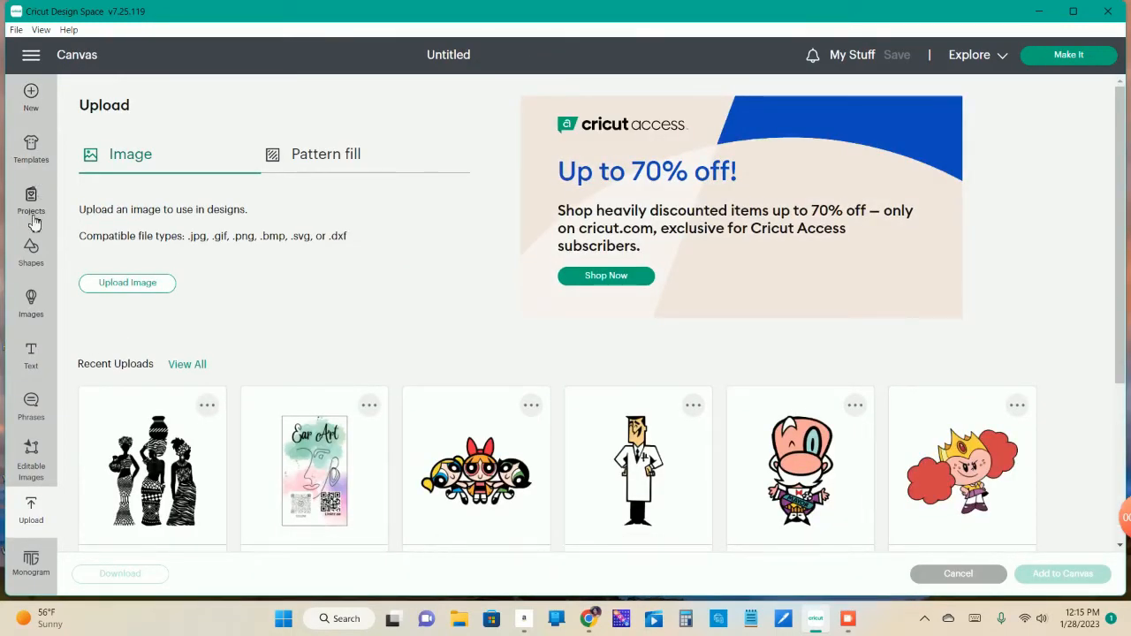
Close the Upload panel and delete the duplicate '80's Baby' layer
left_click(1062, 574)
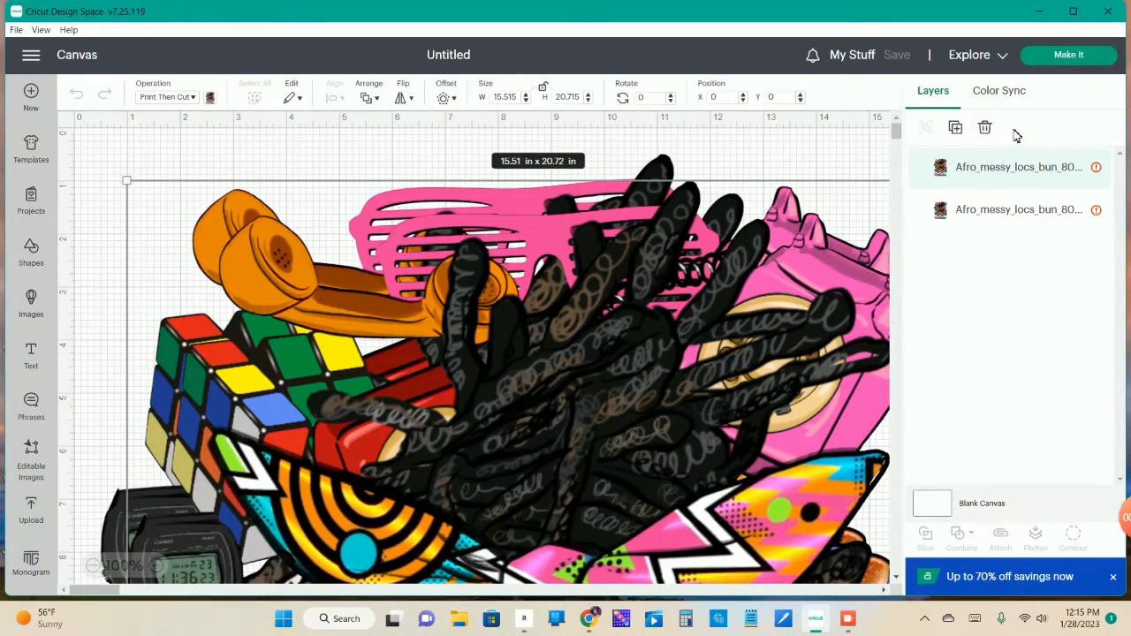
left_click(984, 127)
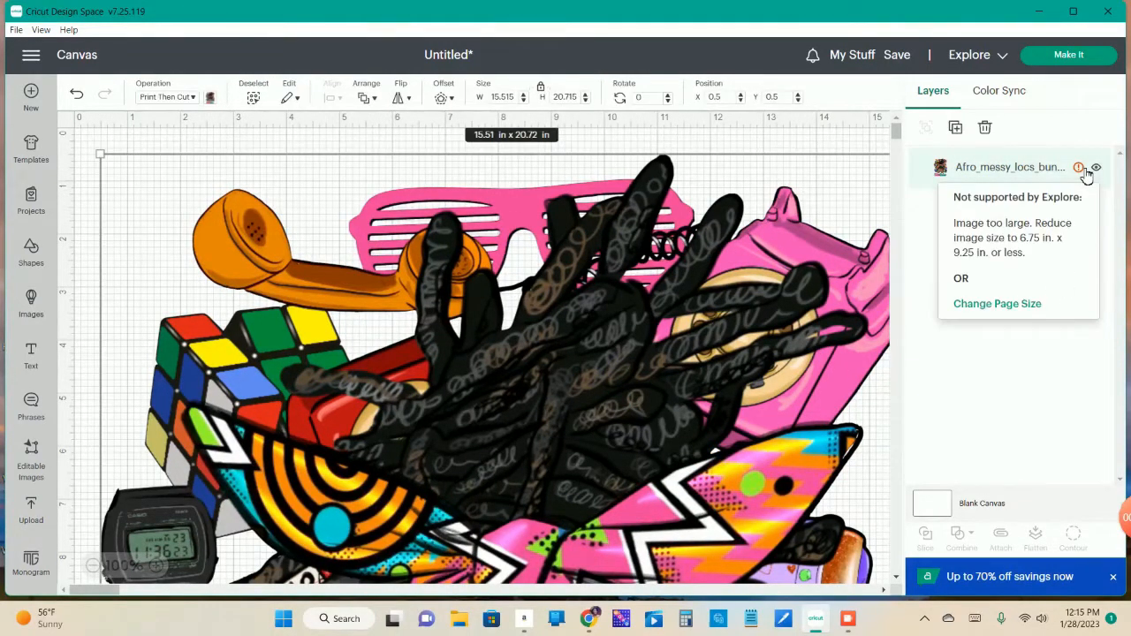
mouse_move(985, 239)
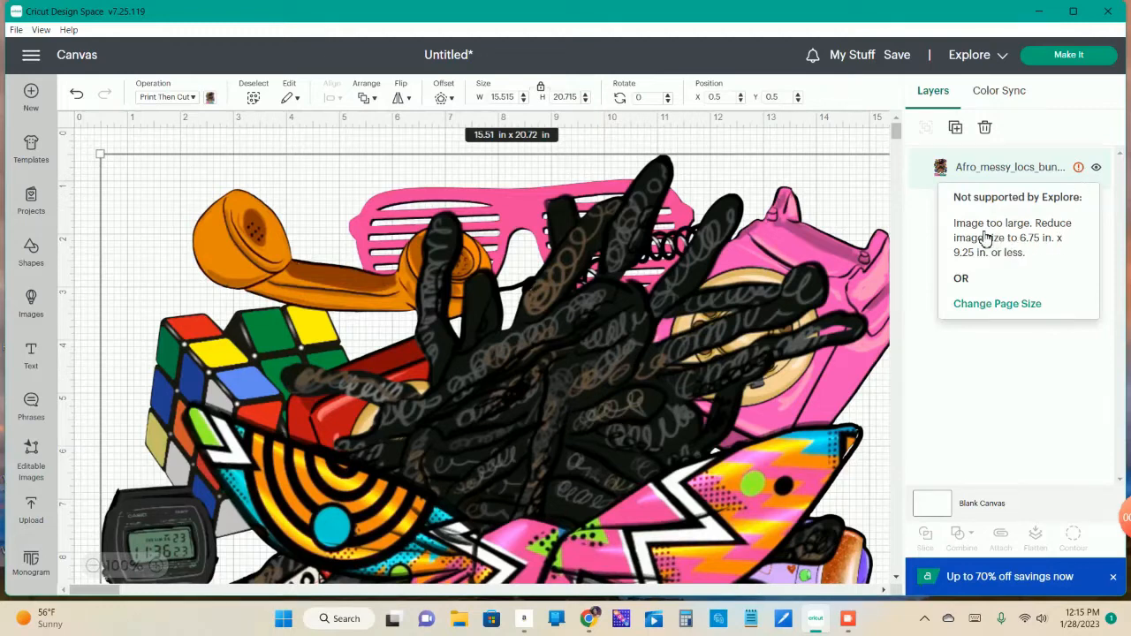
mouse_move(1016, 254)
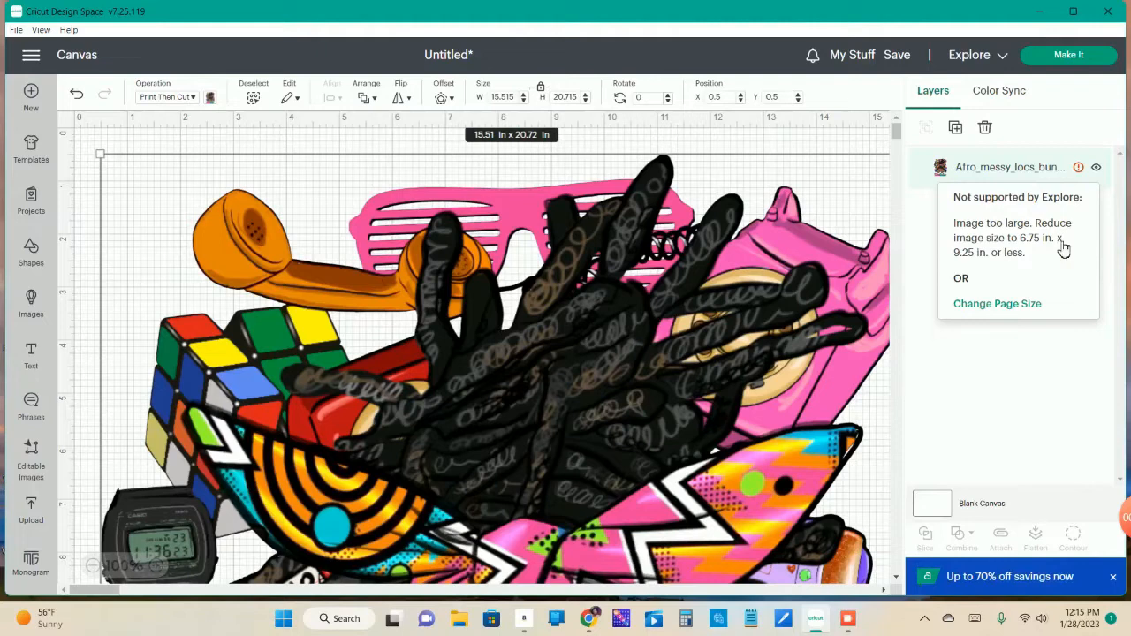
mouse_move(1019, 263)
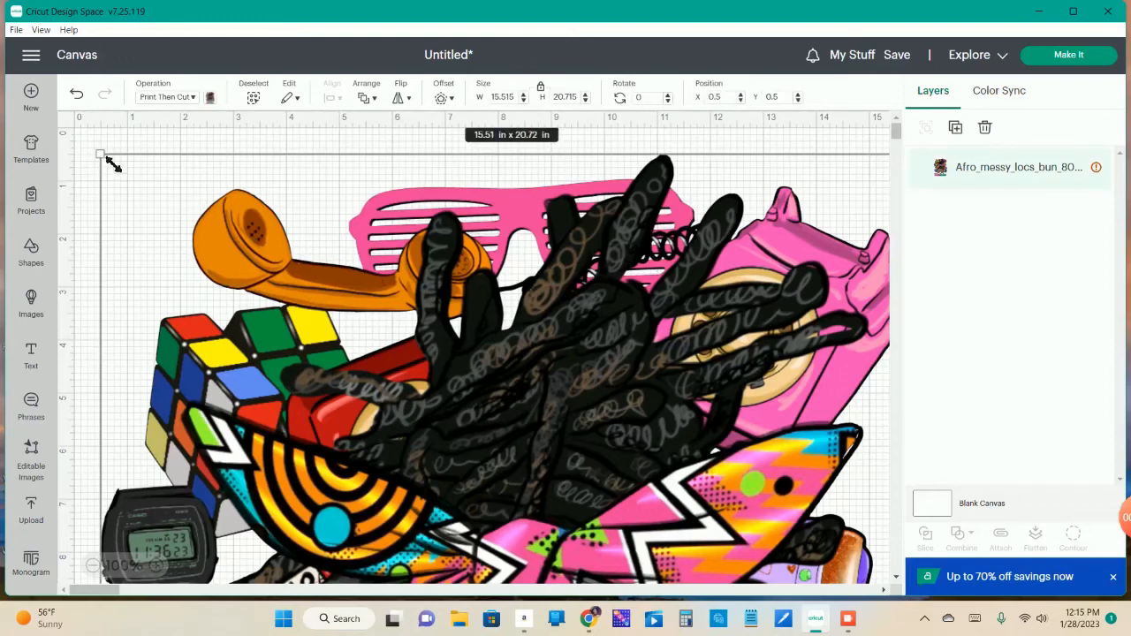
Drag the corner handle to scale the '80's Baby' image to about 10.04 × 13.4 in
left_click_drag(100, 153, 284, 399)
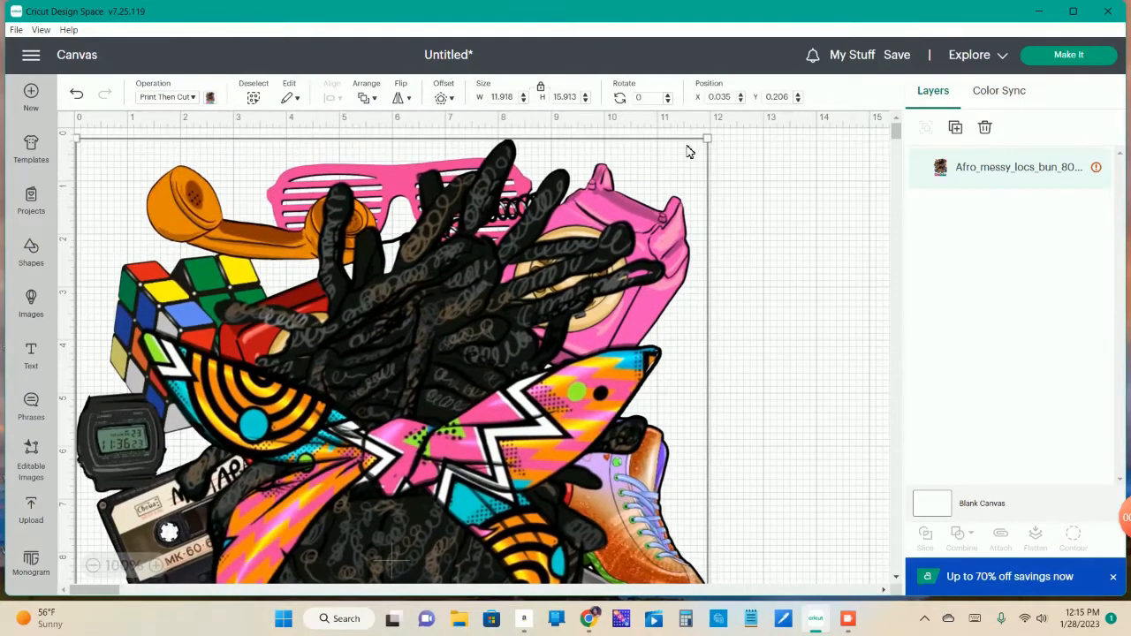
left_click_drag(706, 139, 622, 250)
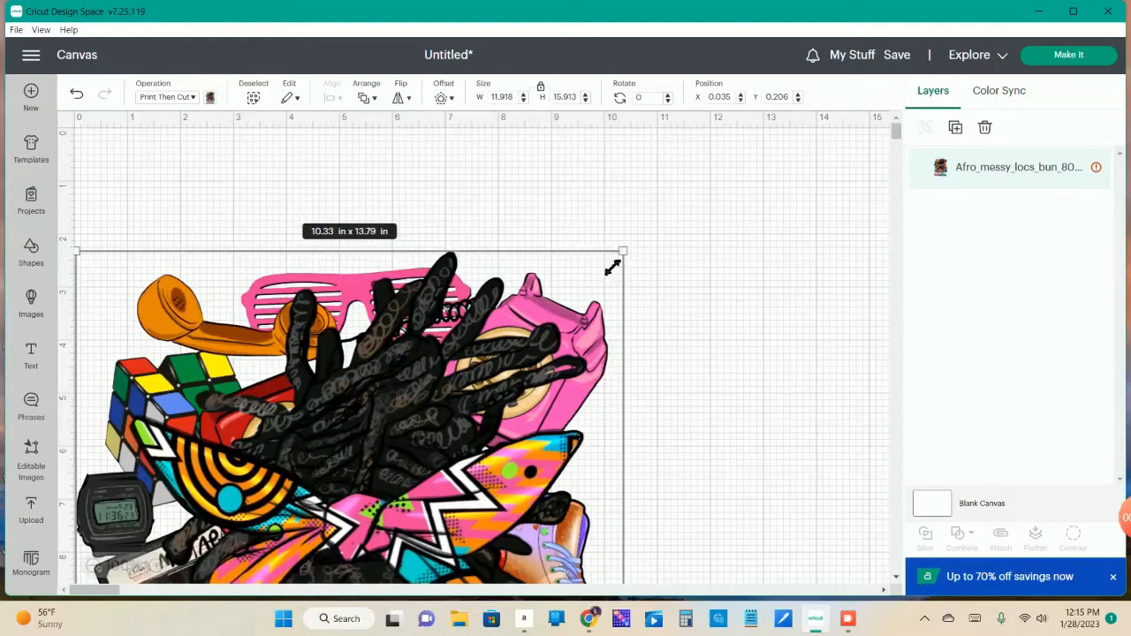
left_click_drag(623, 250, 608, 272)
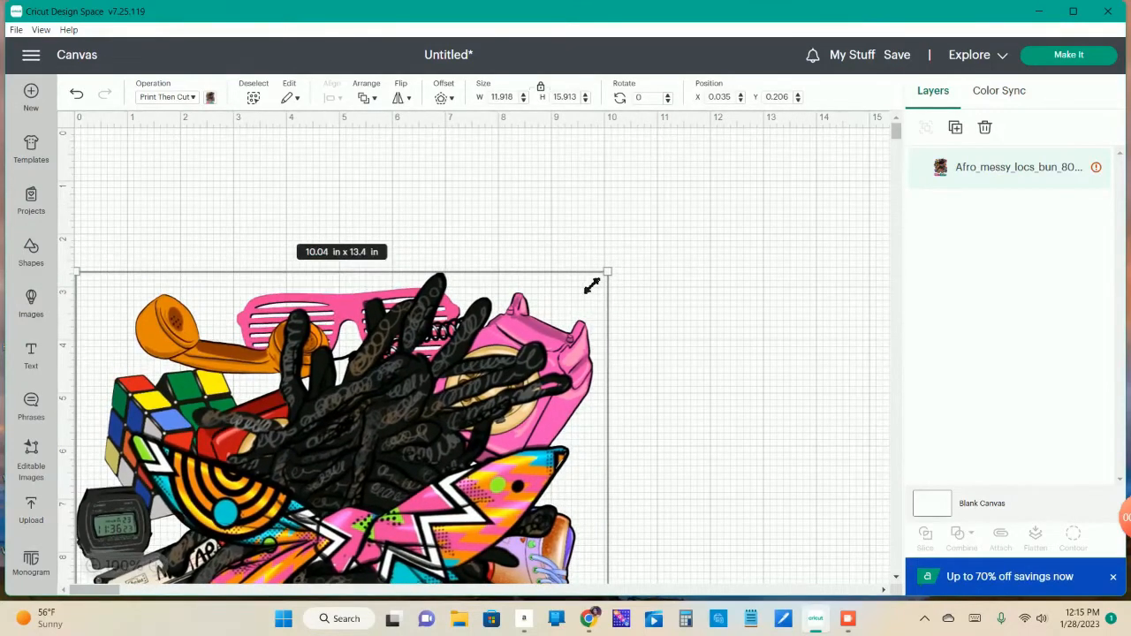
left_click_drag(608, 271, 608, 271)
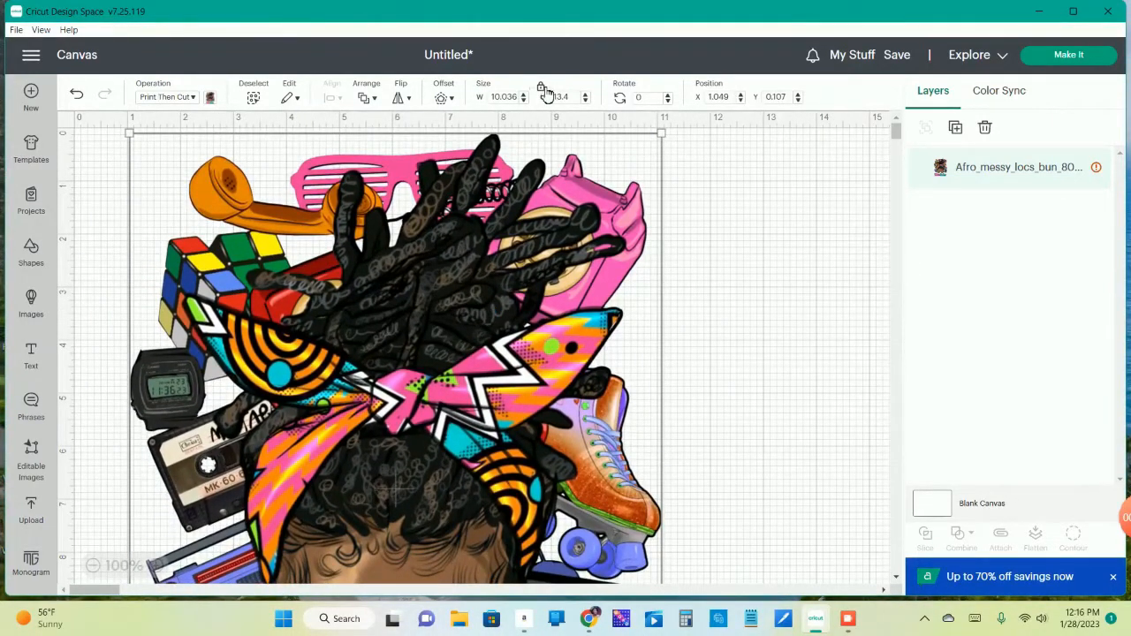
Shrink the '80's Baby' image to about 8.73 × 9.33 in and add a square shape
scroll("down", 3)
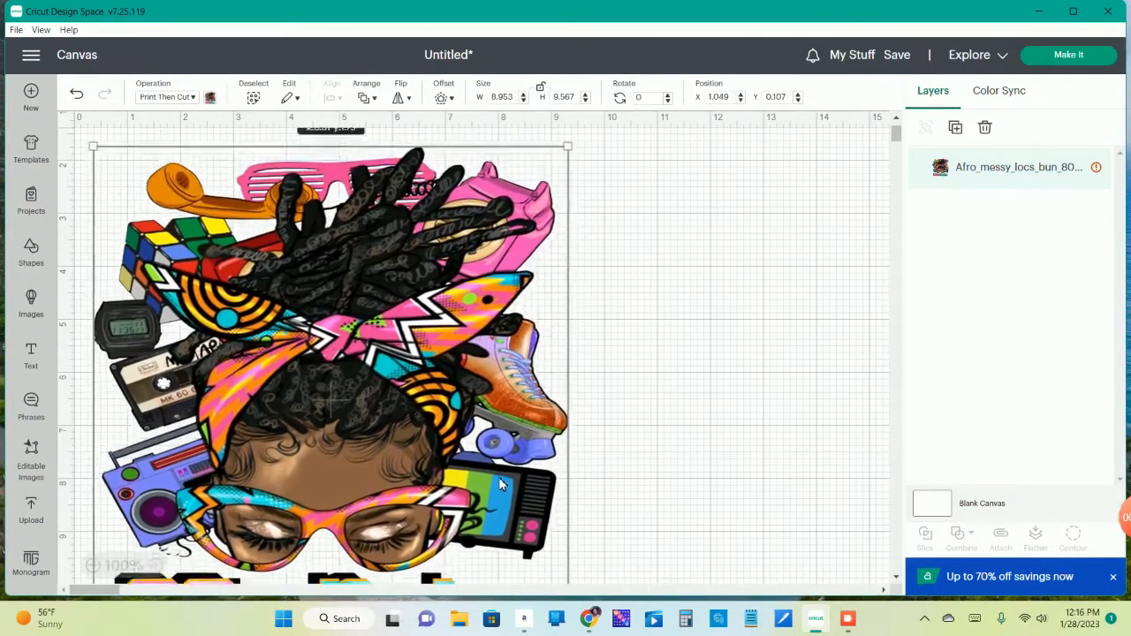
scroll("down", 3)
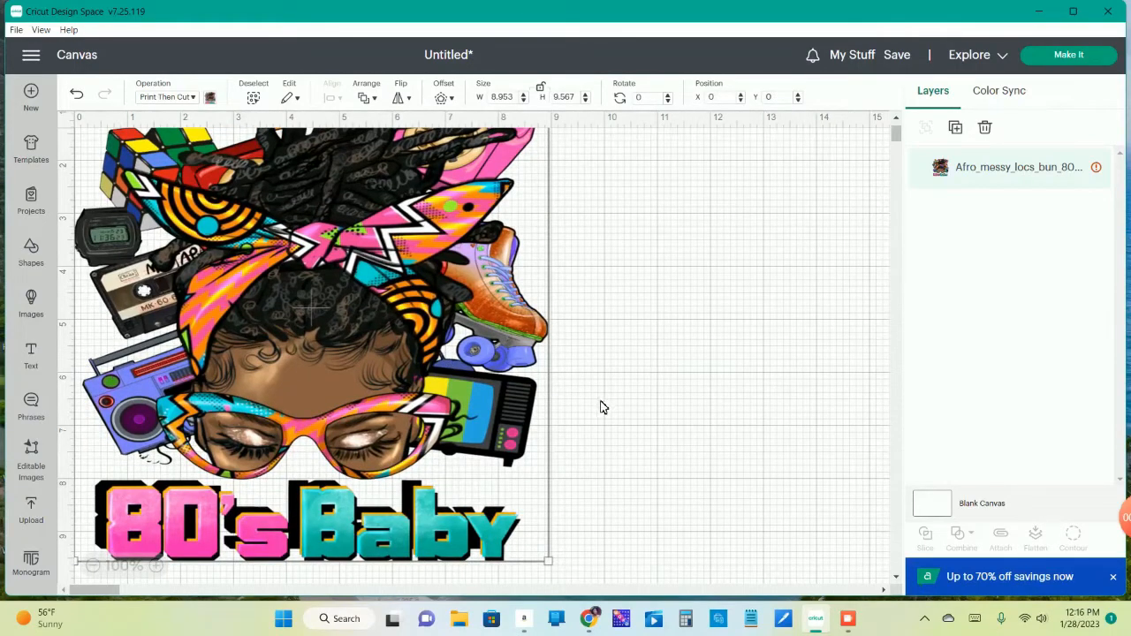
scroll("down", 3)
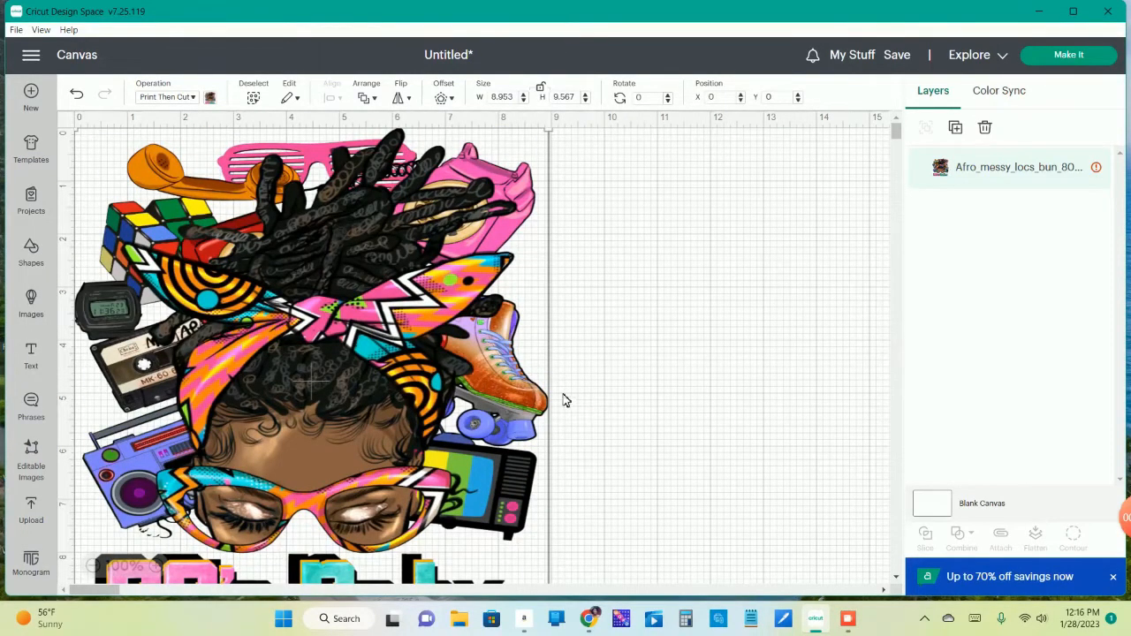
mouse_move(613, 261)
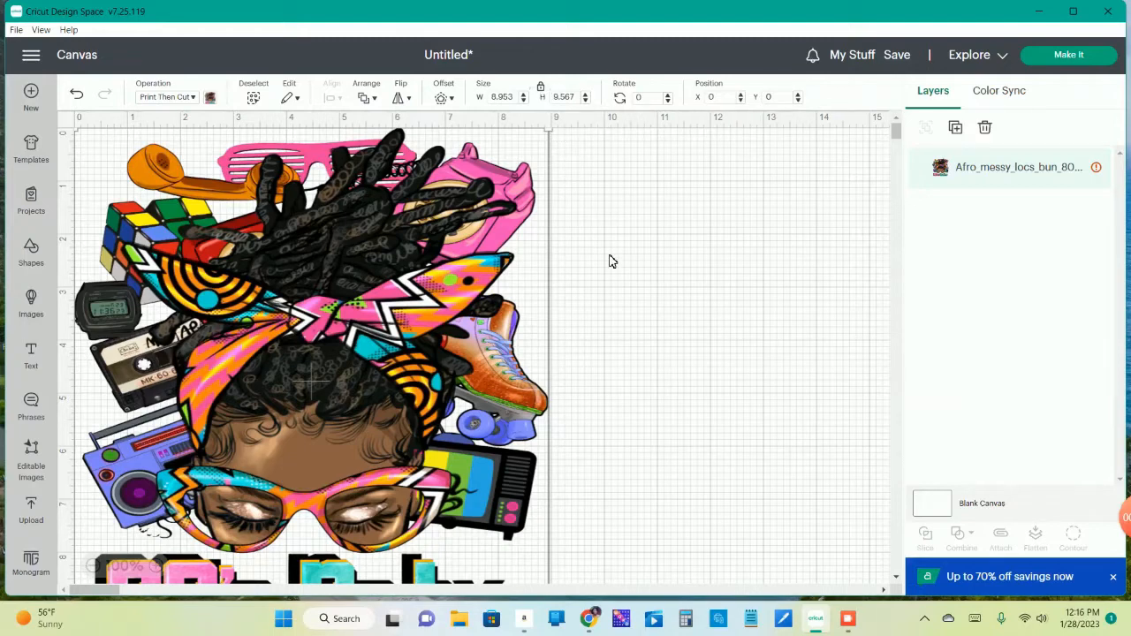
mouse_move(594, 285)
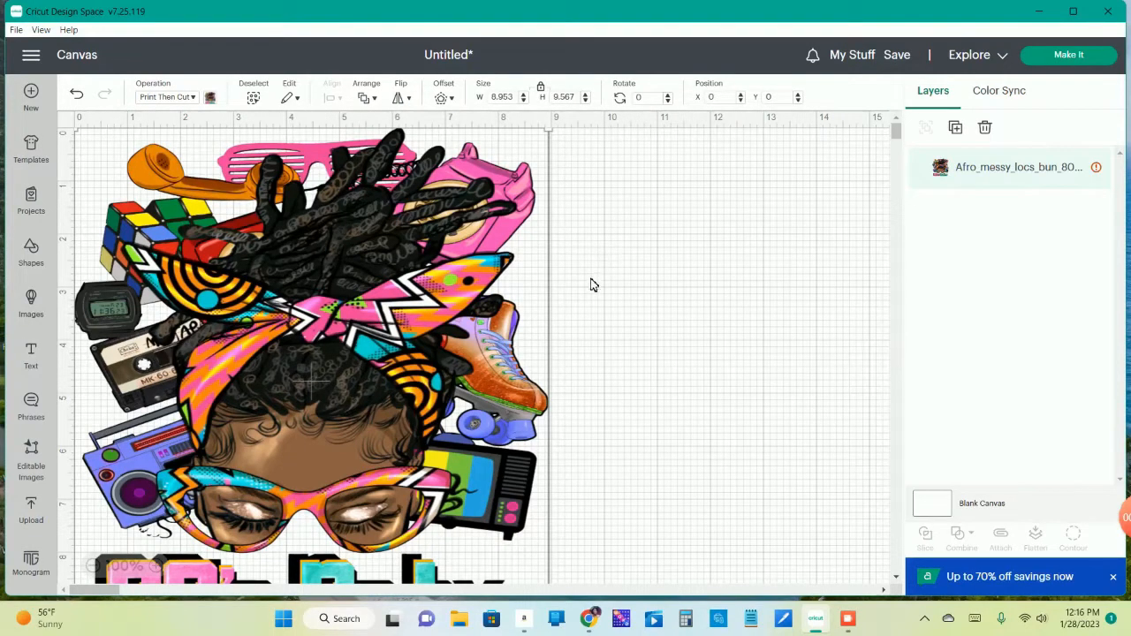
left_click_drag(548, 133, 516, 161)
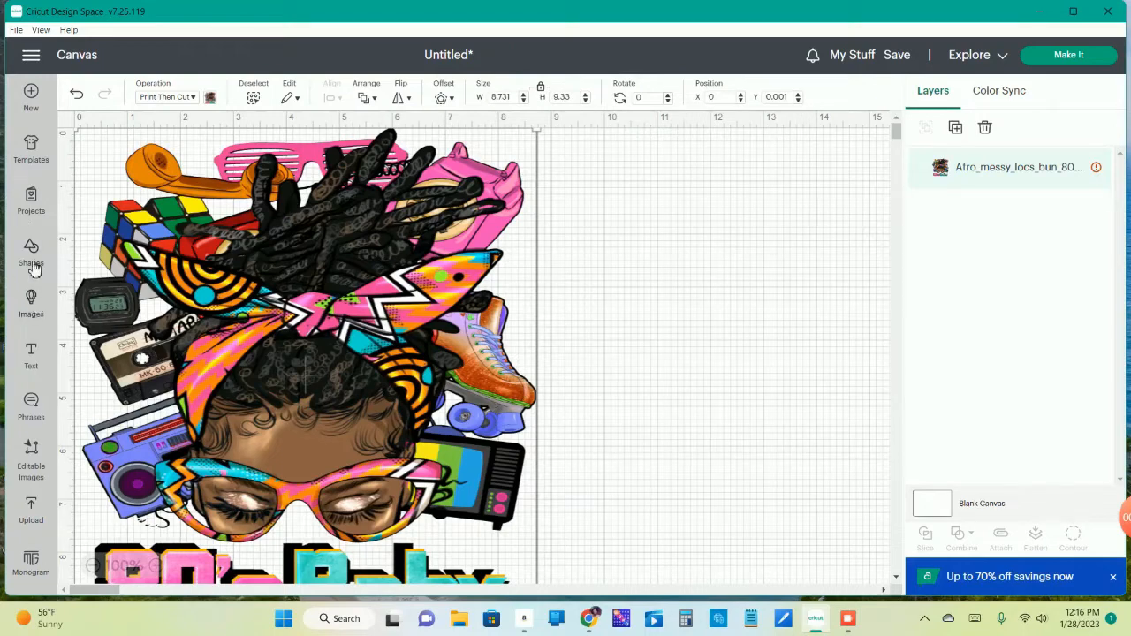
left_click(31, 252)
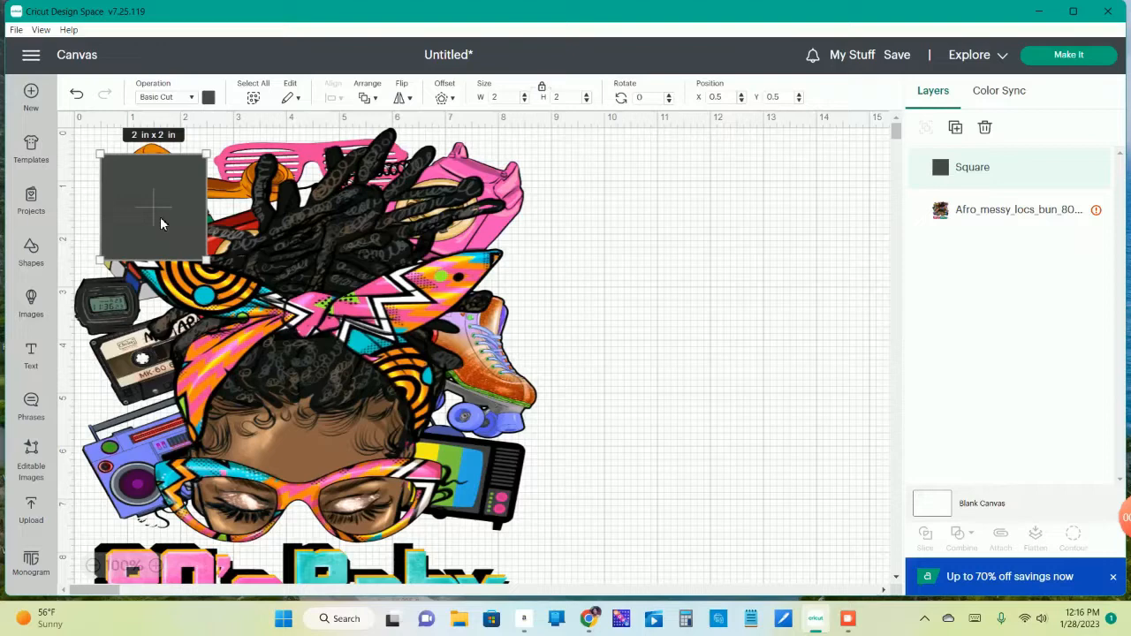
Move the square to the canvas's top-left corner over the image
left_click_drag(155, 207, 623, 193)
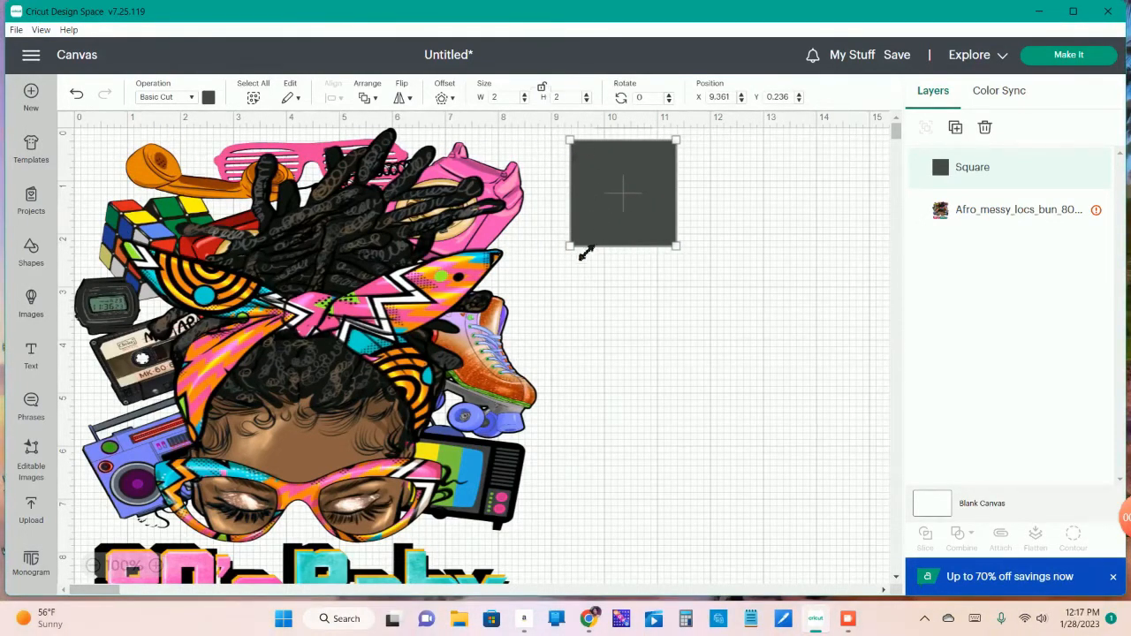
left_click_drag(623, 192, 402, 211)
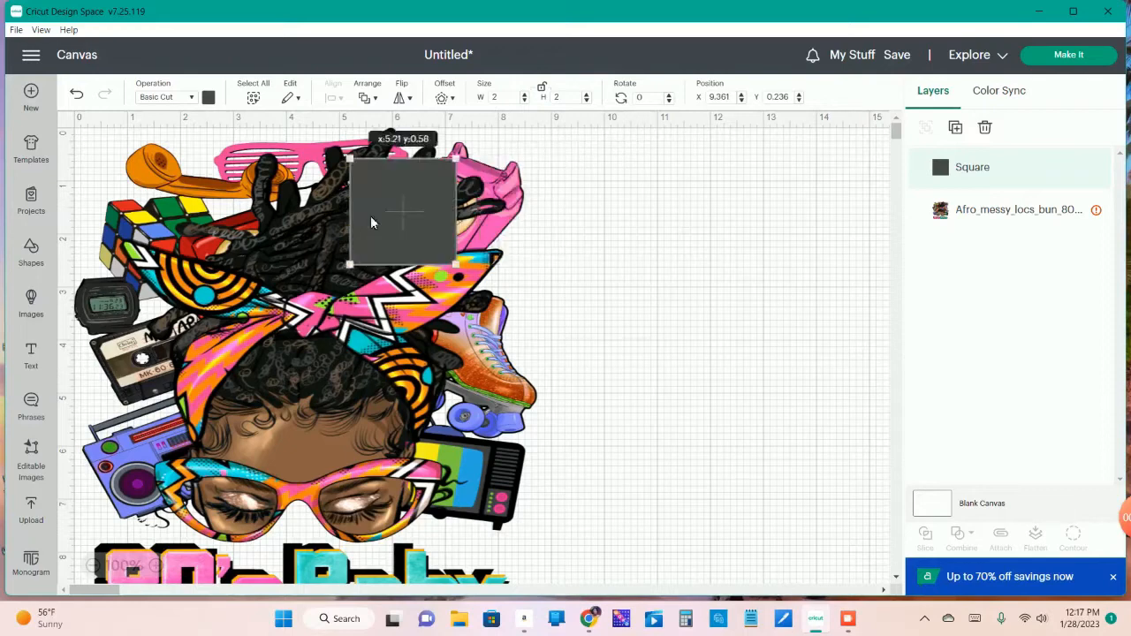
left_click_drag(402, 212, 168, 194)
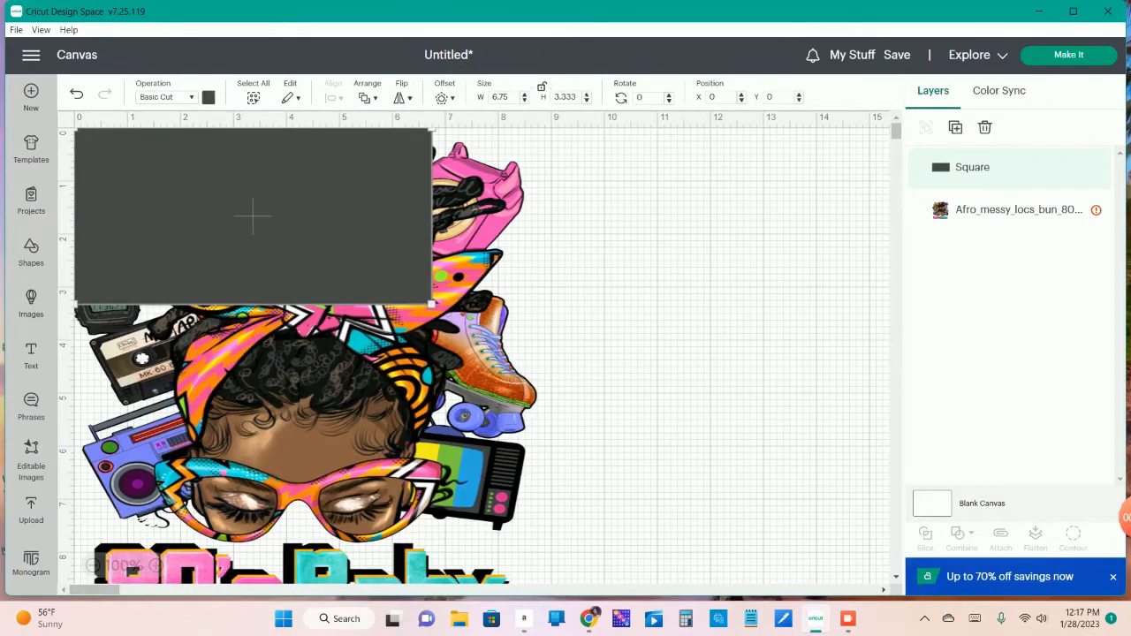
Size the square to 6.75 × 9.25 in and shrink the '80's Baby' image slightly
triple_click(565, 97)
type("9.25")
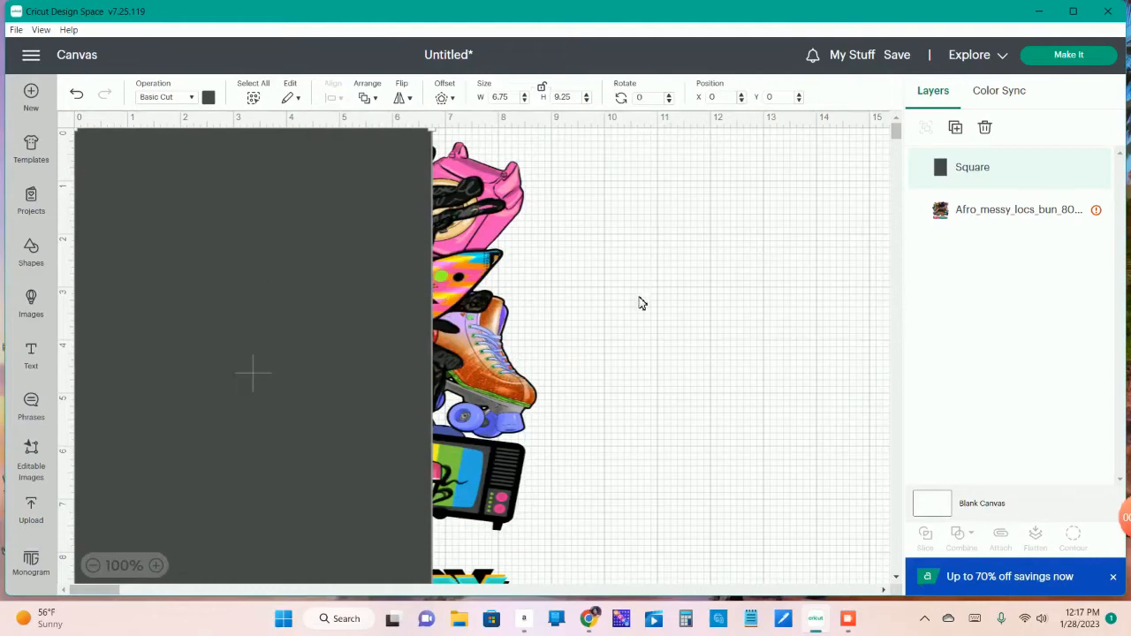
scroll("down", 3)
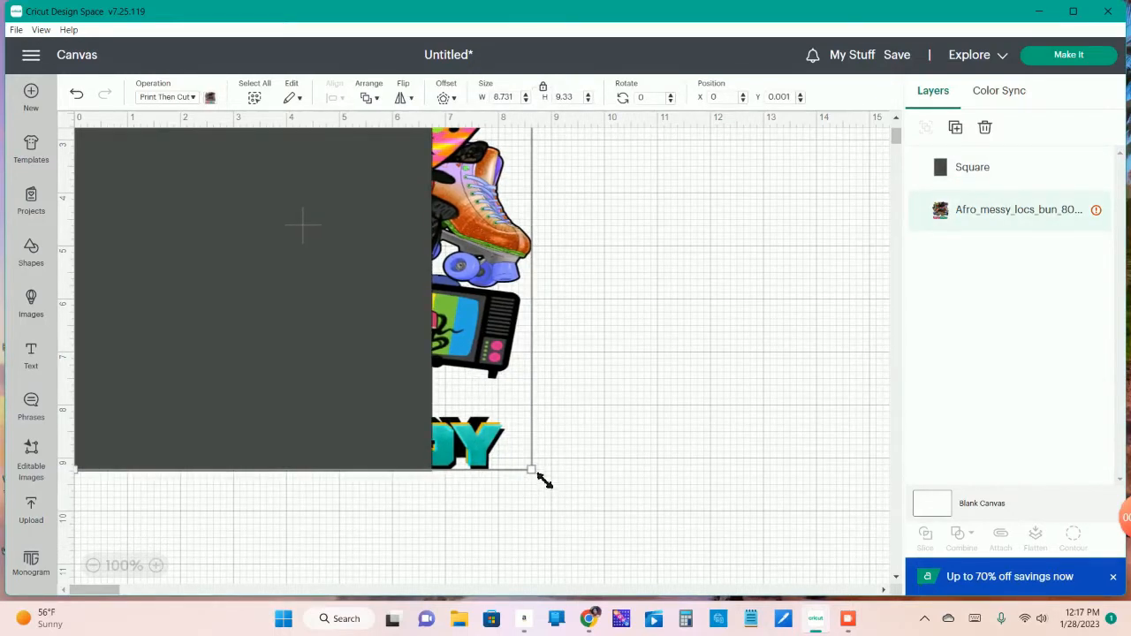
left_click_drag(530, 469, 528, 466)
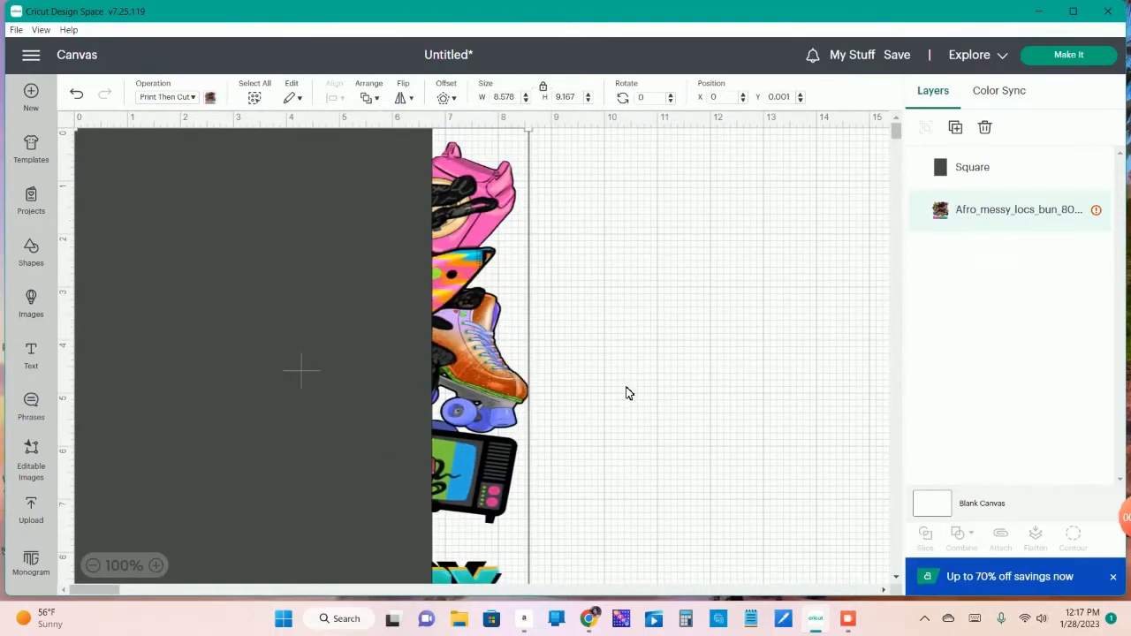
mouse_move(645, 353)
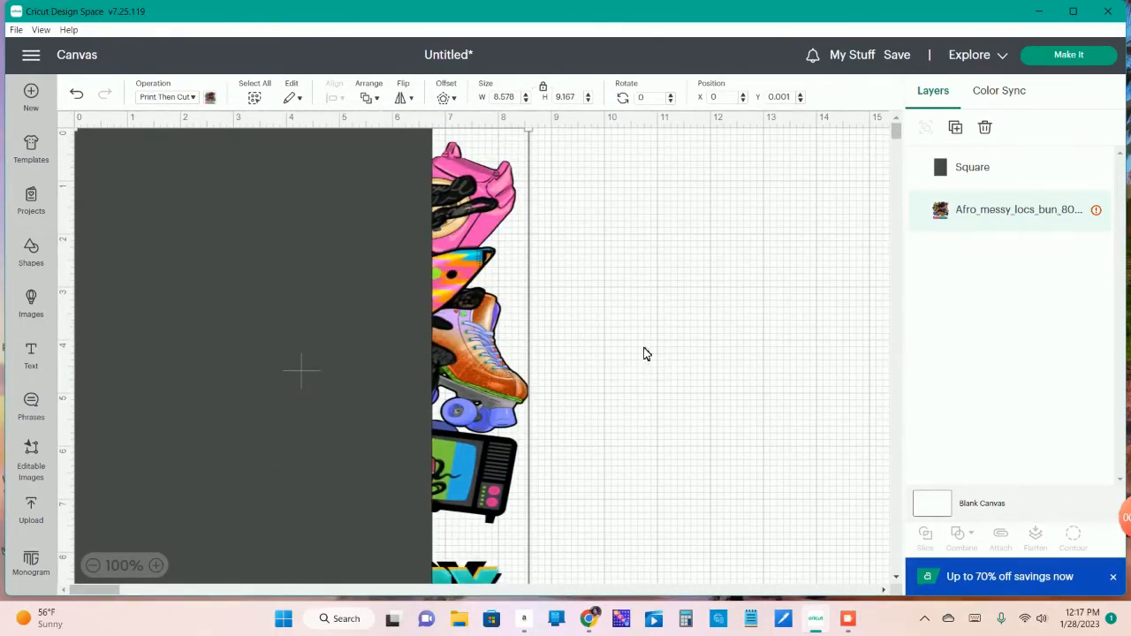
scroll("down", 3)
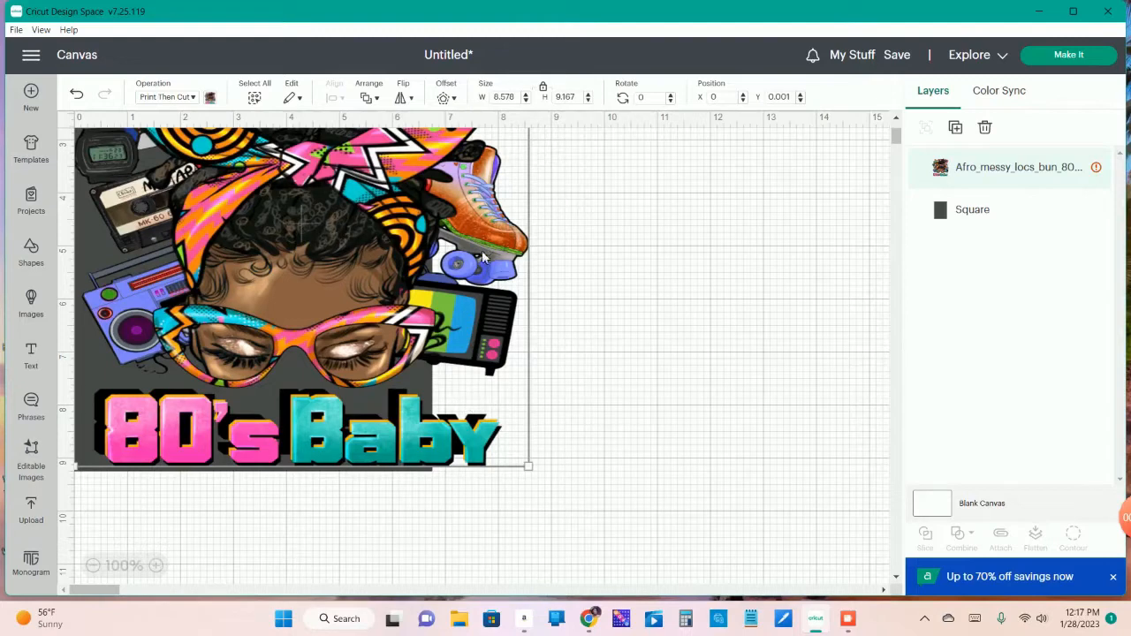
mouse_move(201, 494)
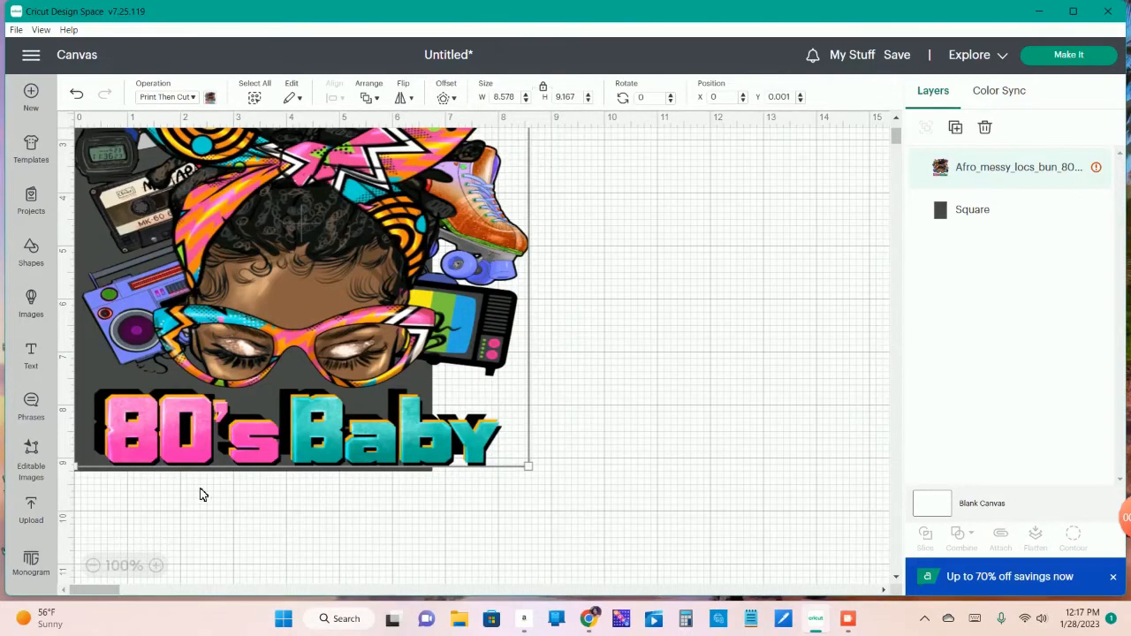
Select the '80's Baby' image and the square together and slice them
left_click(972, 209)
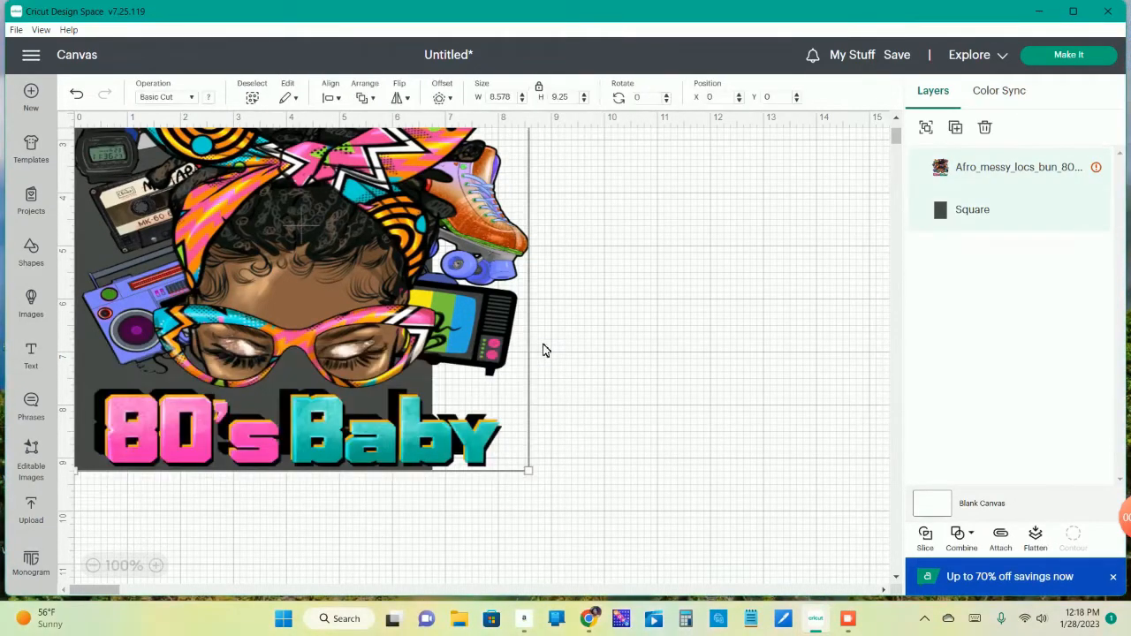
mouse_move(925, 535)
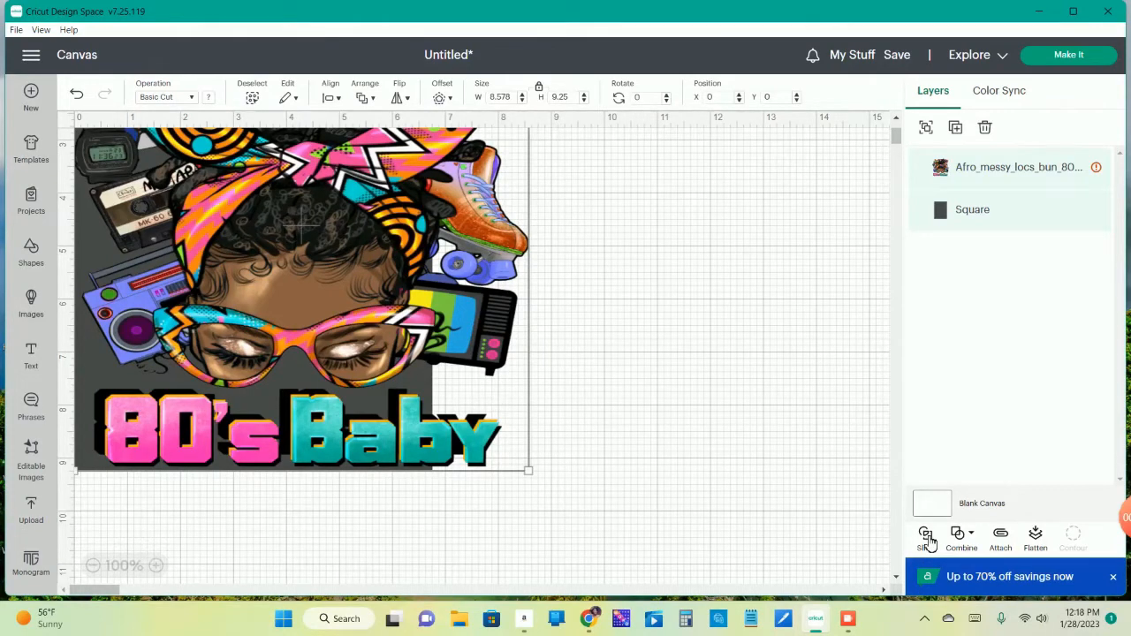
left_click(925, 537)
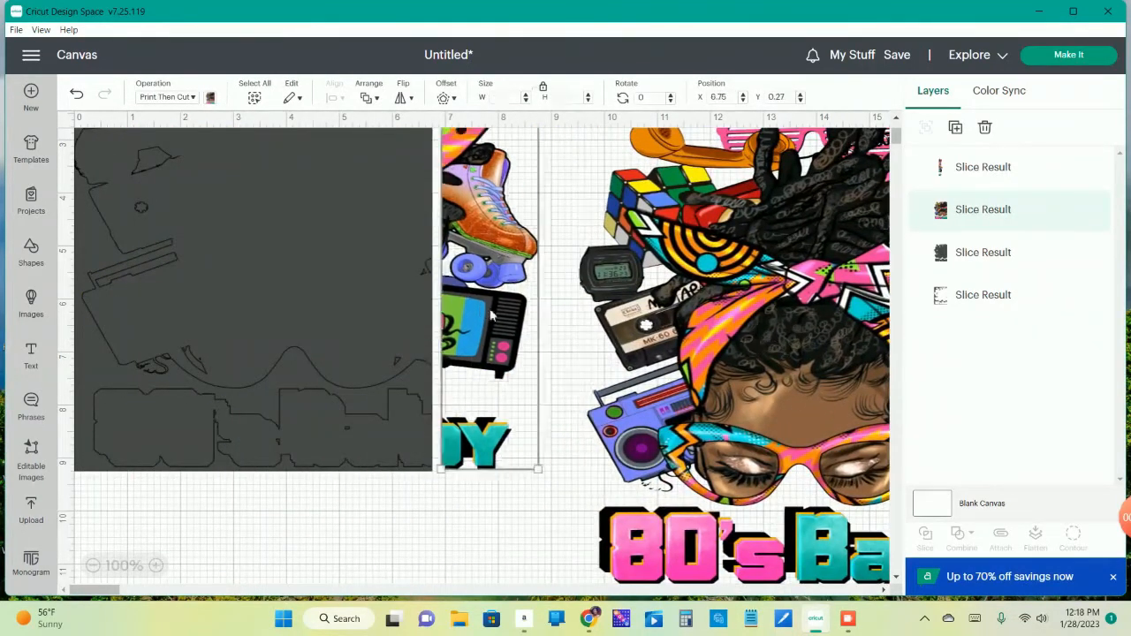
Delete the leftover square slice pieces and move the narrow image strip against the main piece
left_click(982, 294)
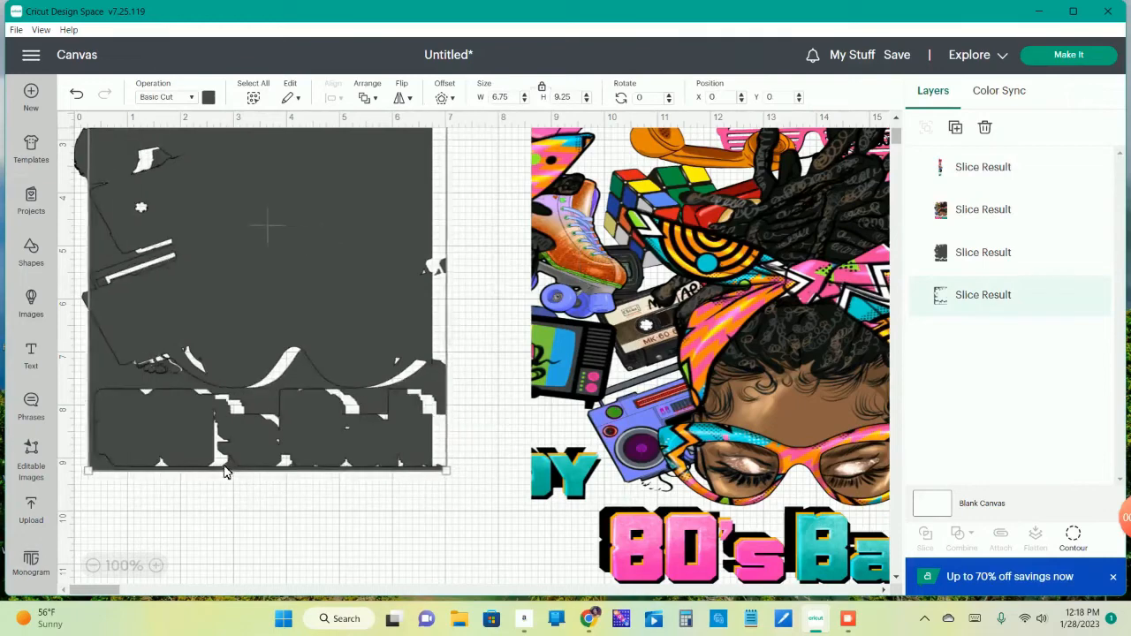
left_click(982, 167)
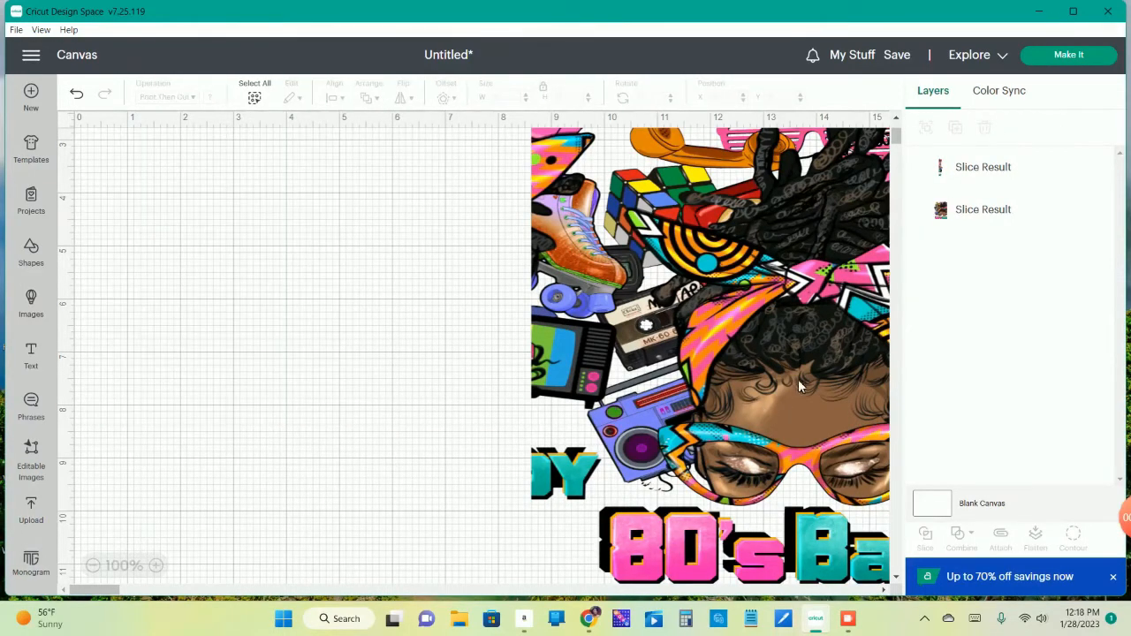
left_click(982, 210)
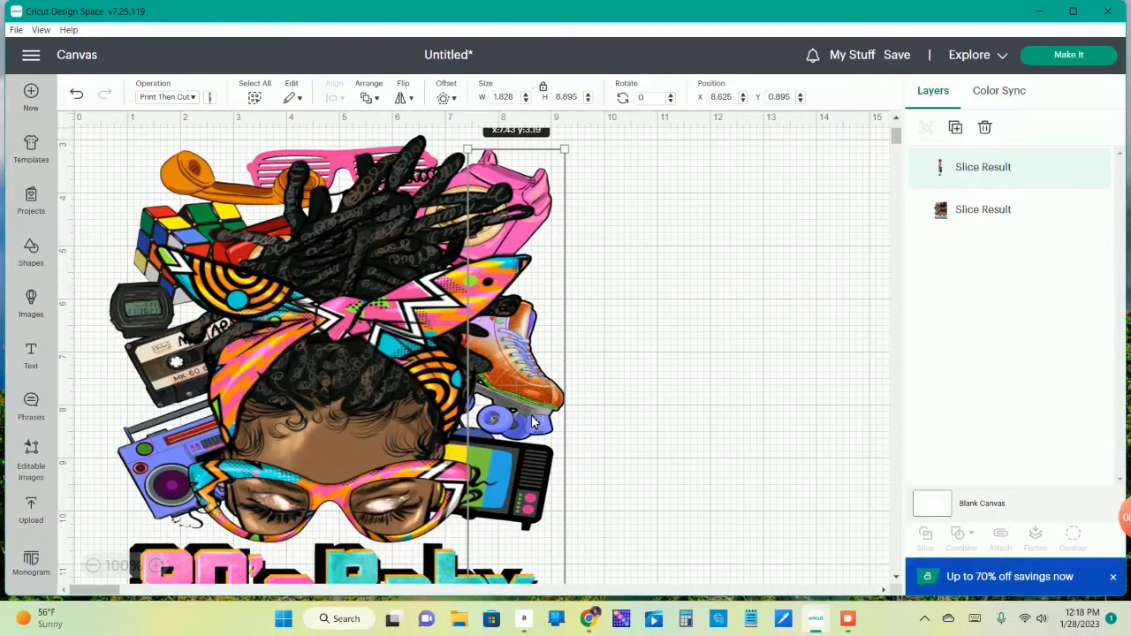
scroll("down", 3)
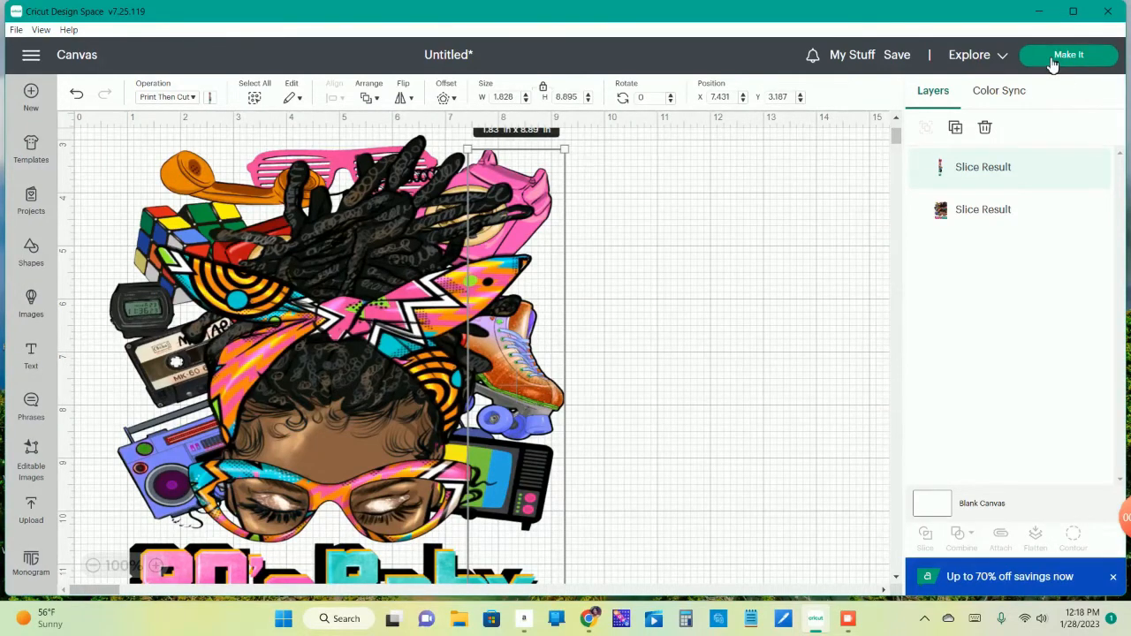
Open Make It and preview both Print Then Cut mats, including mat 2 with the strip
left_click(1067, 55)
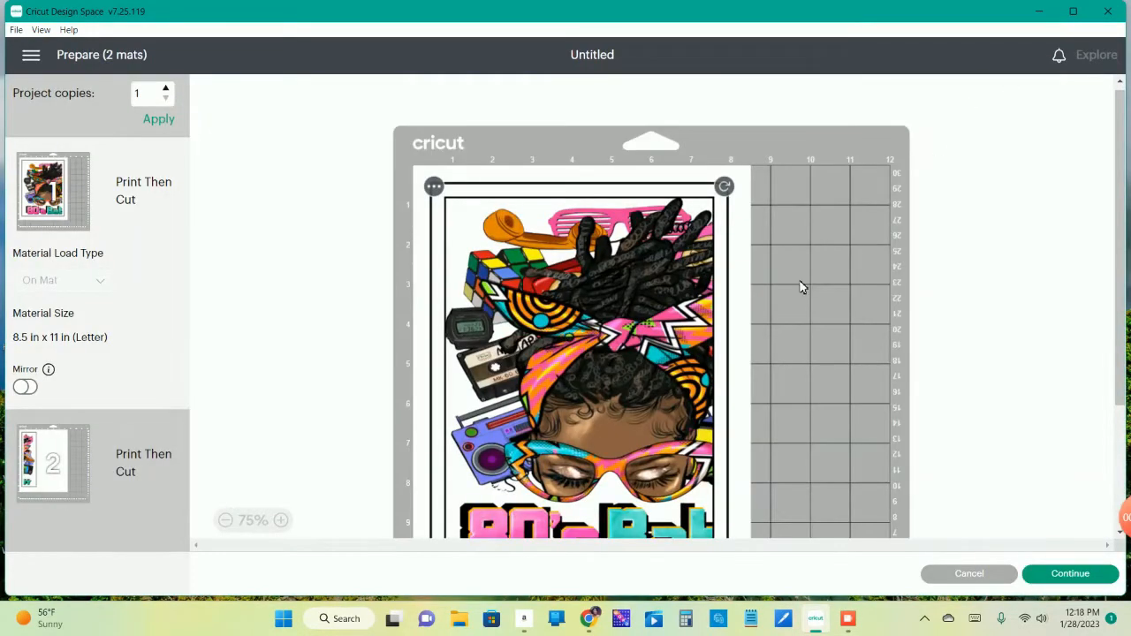
scroll("down", 3)
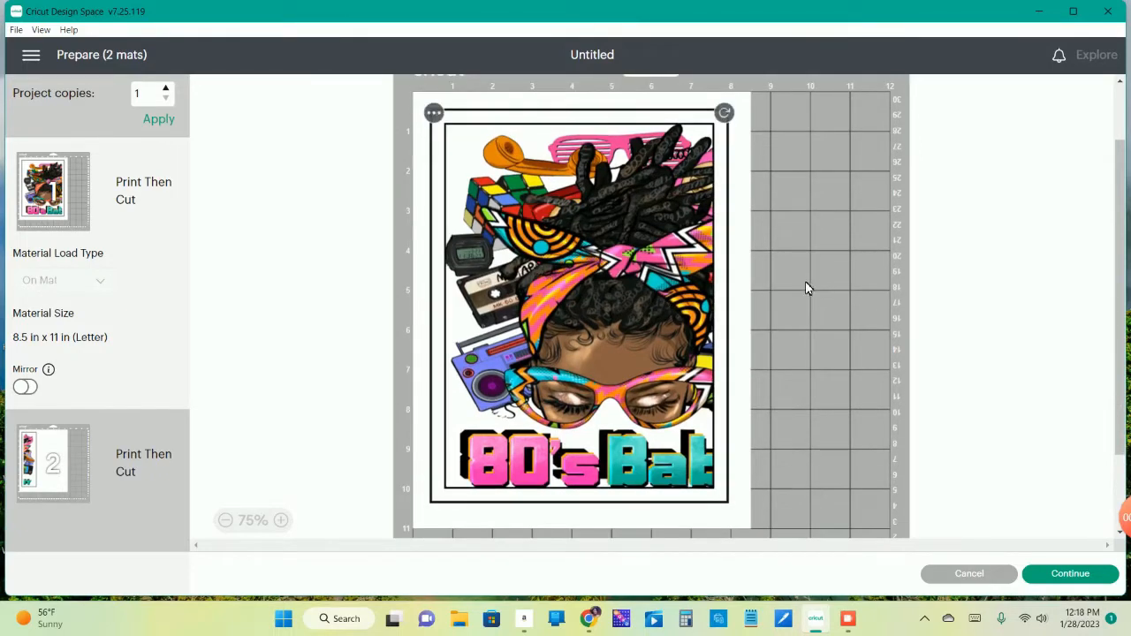
mouse_move(750, 464)
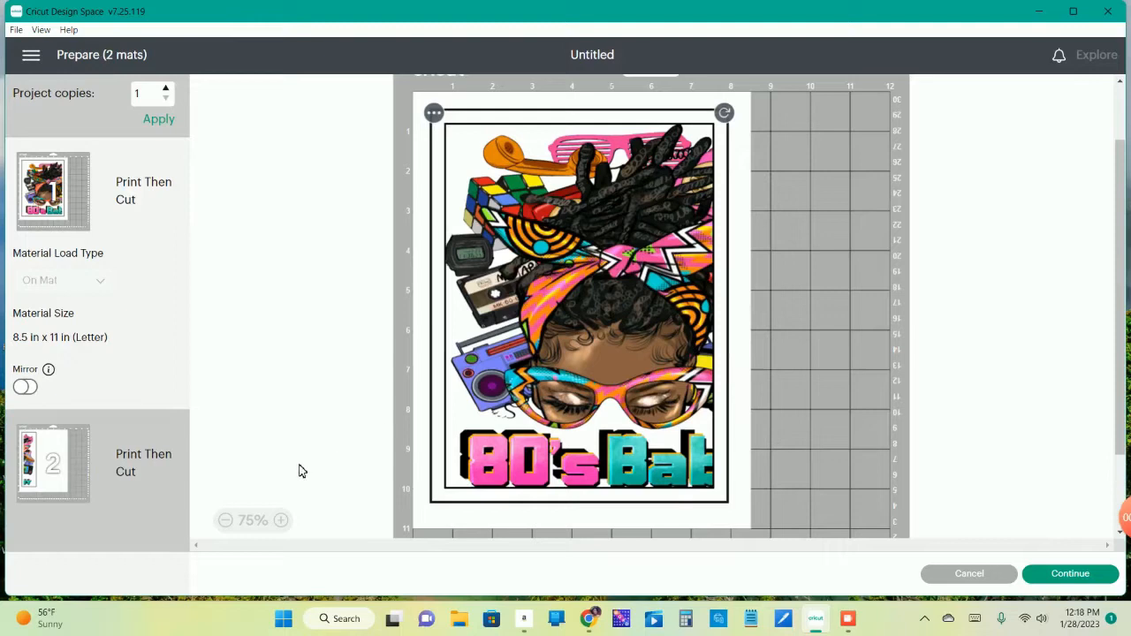
scroll("down", 3)
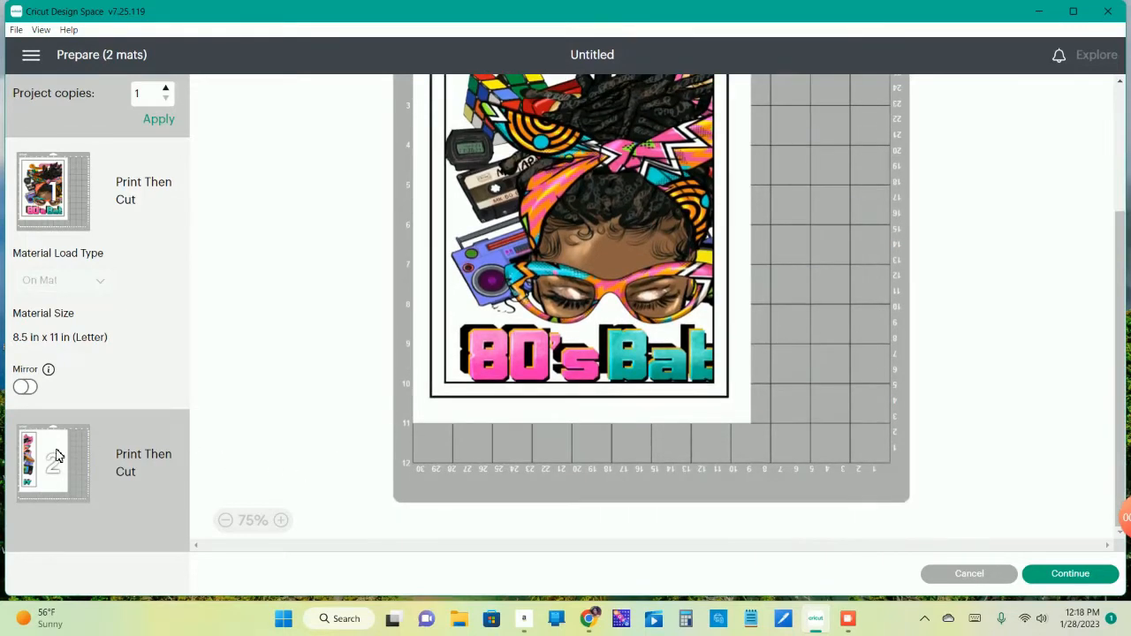
left_click(53, 463)
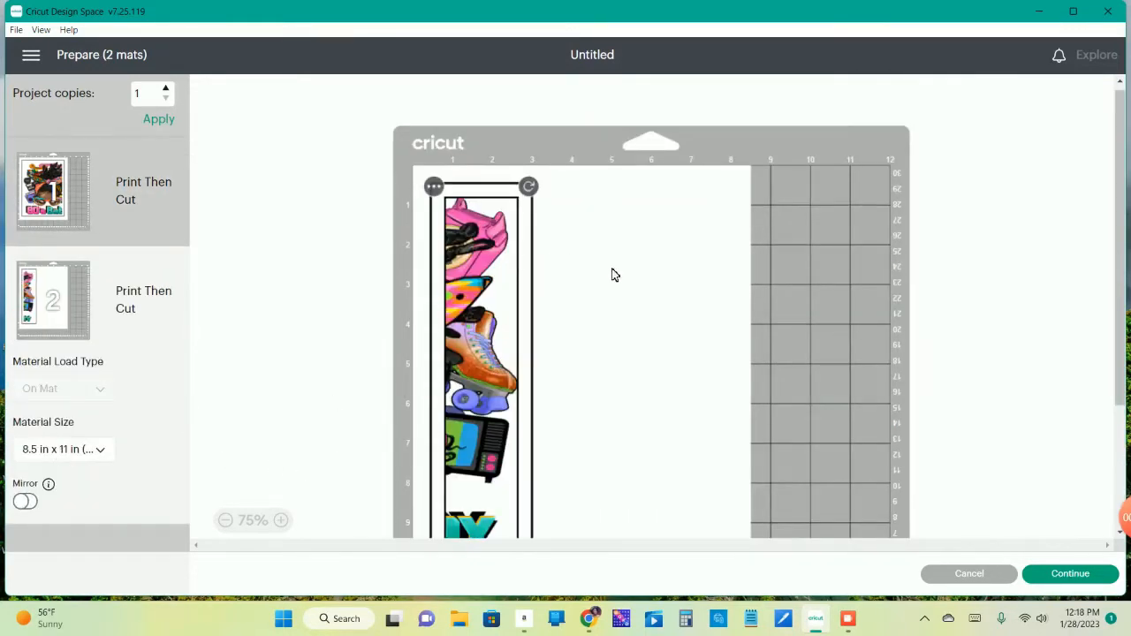
scroll("down", 3)
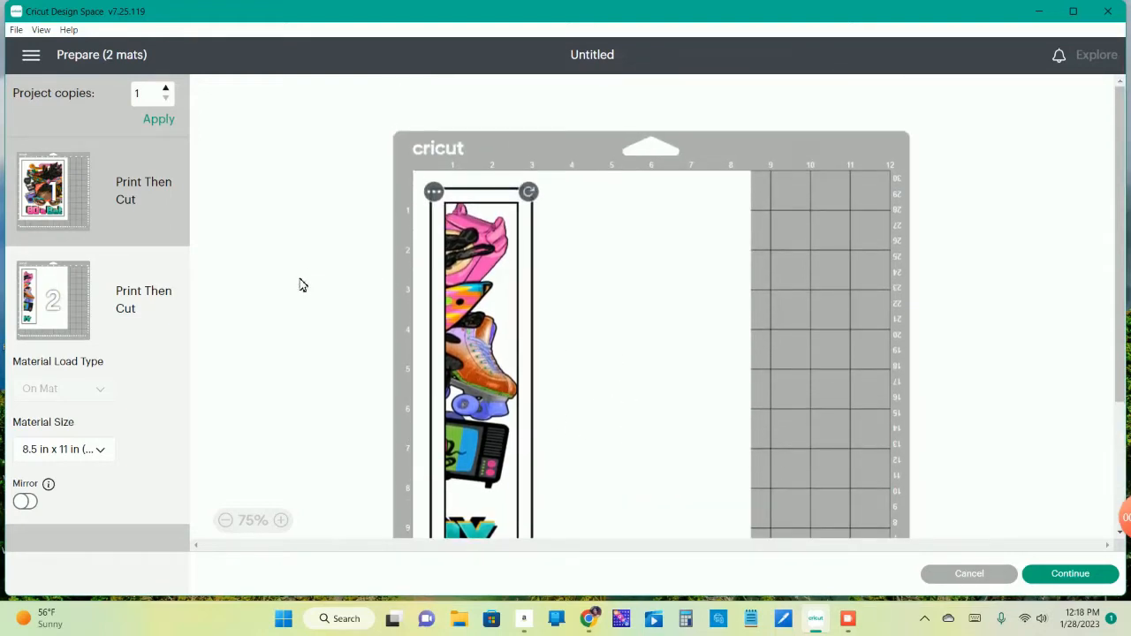
mouse_move(46, 466)
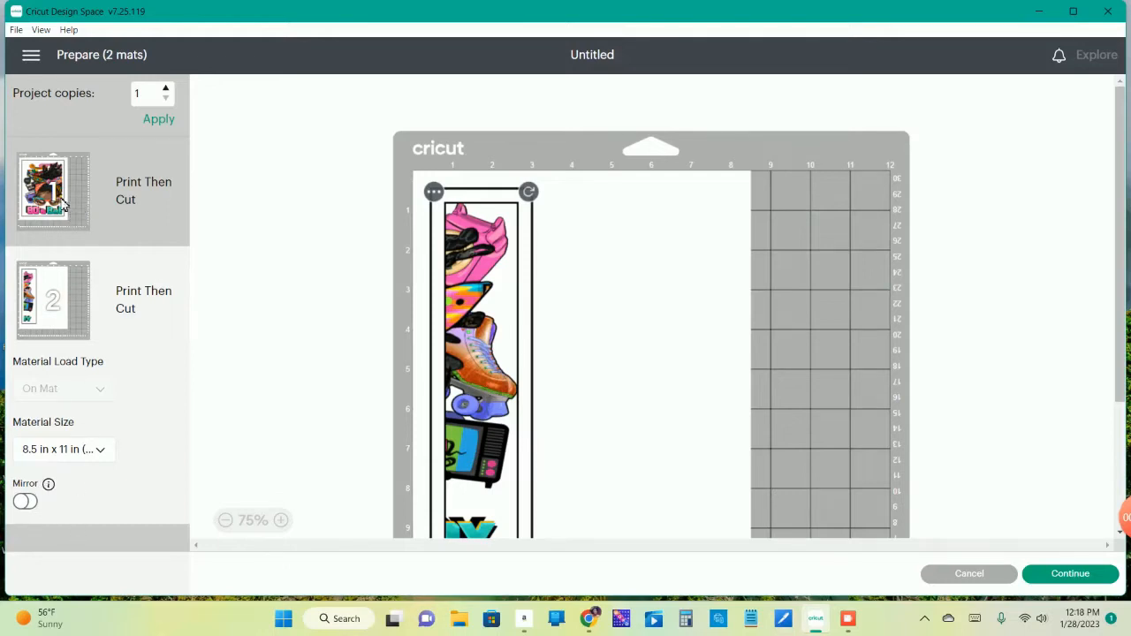
mouse_move(352, 321)
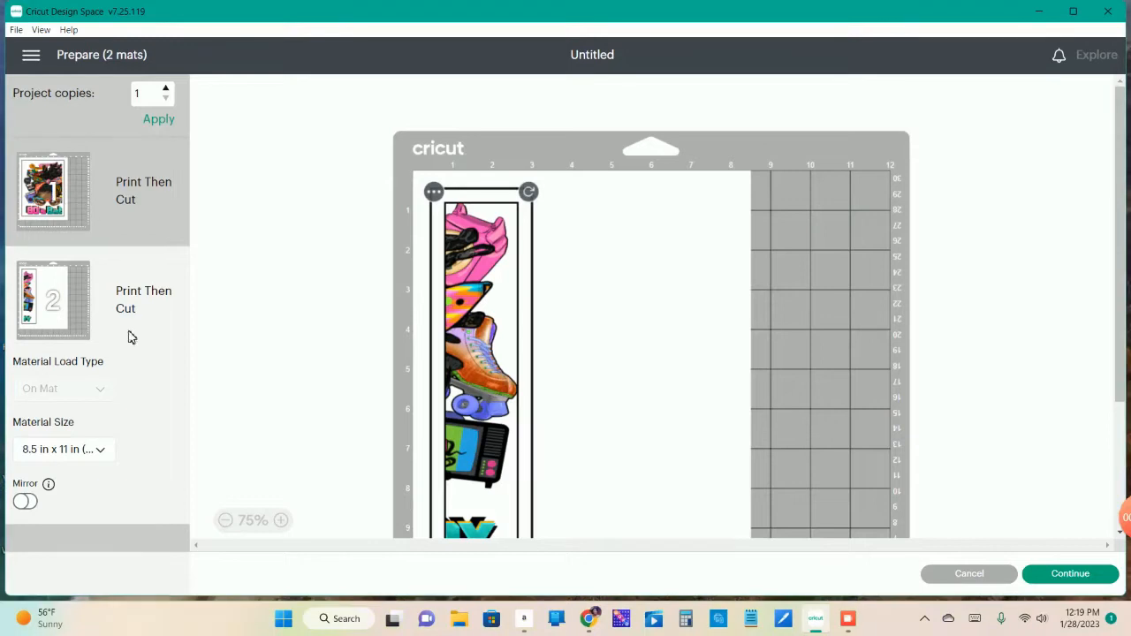
mouse_move(162, 138)
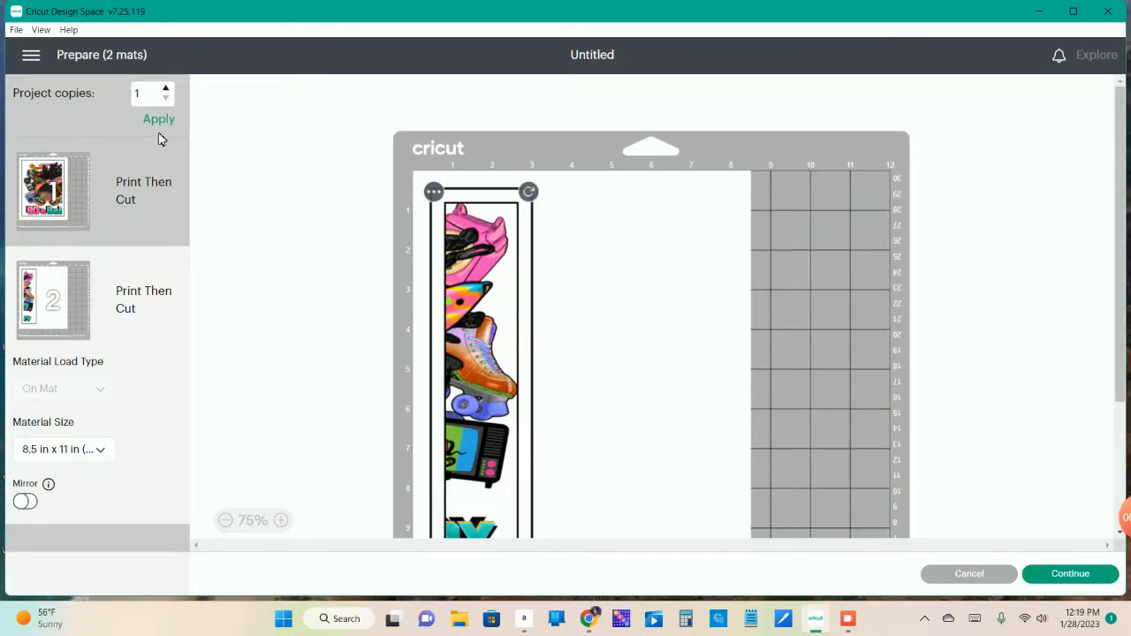
mouse_move(31, 55)
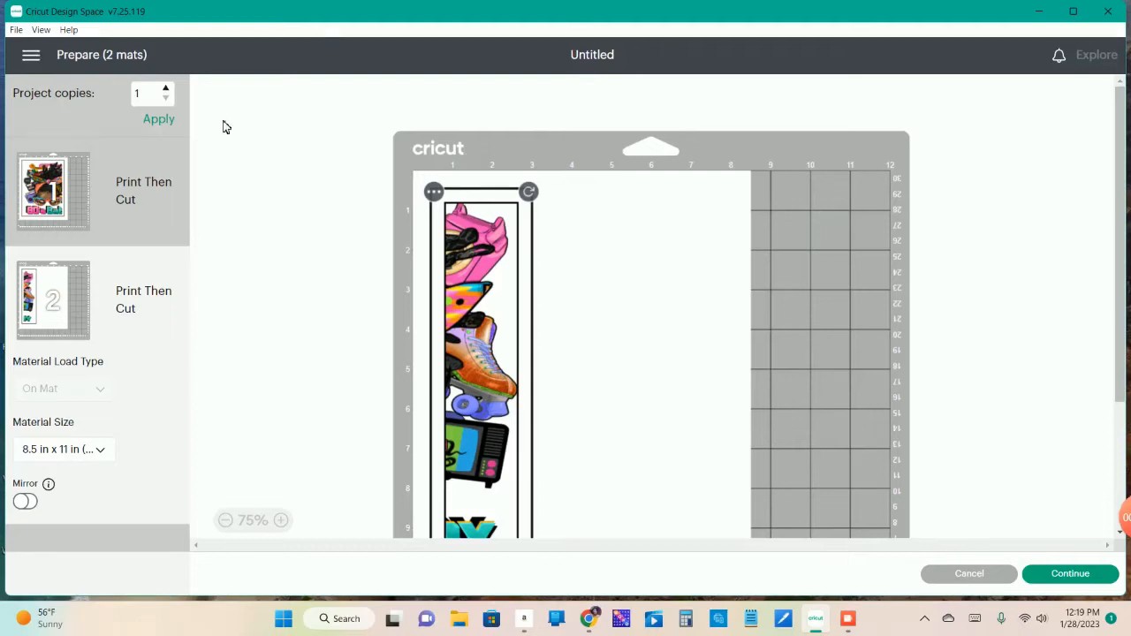
mouse_move(613, 195)
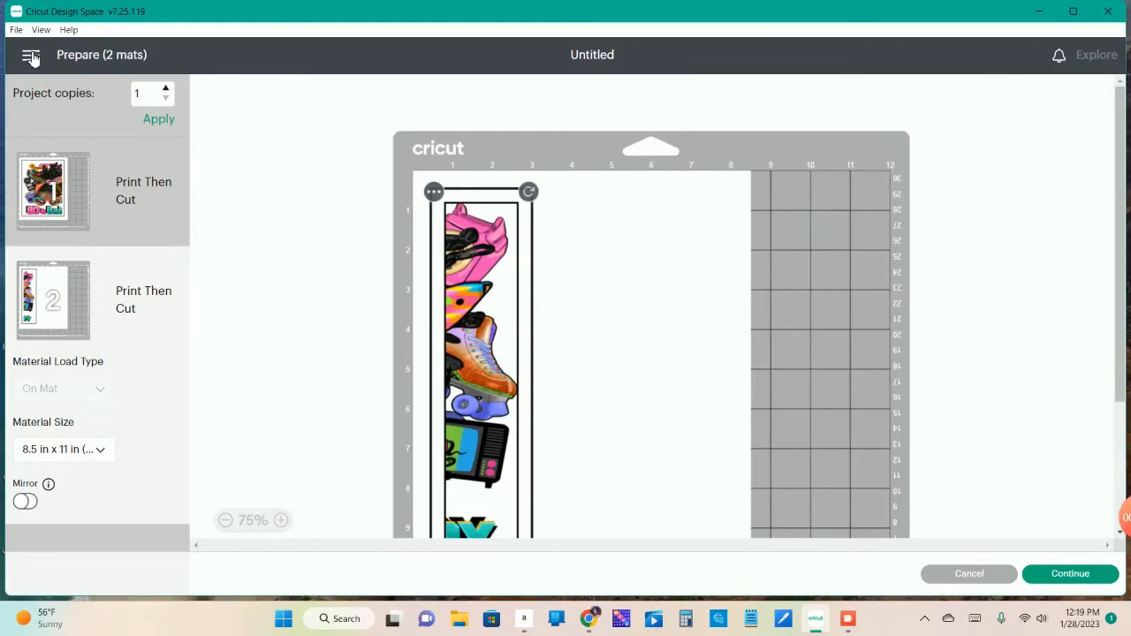
mouse_move(31, 55)
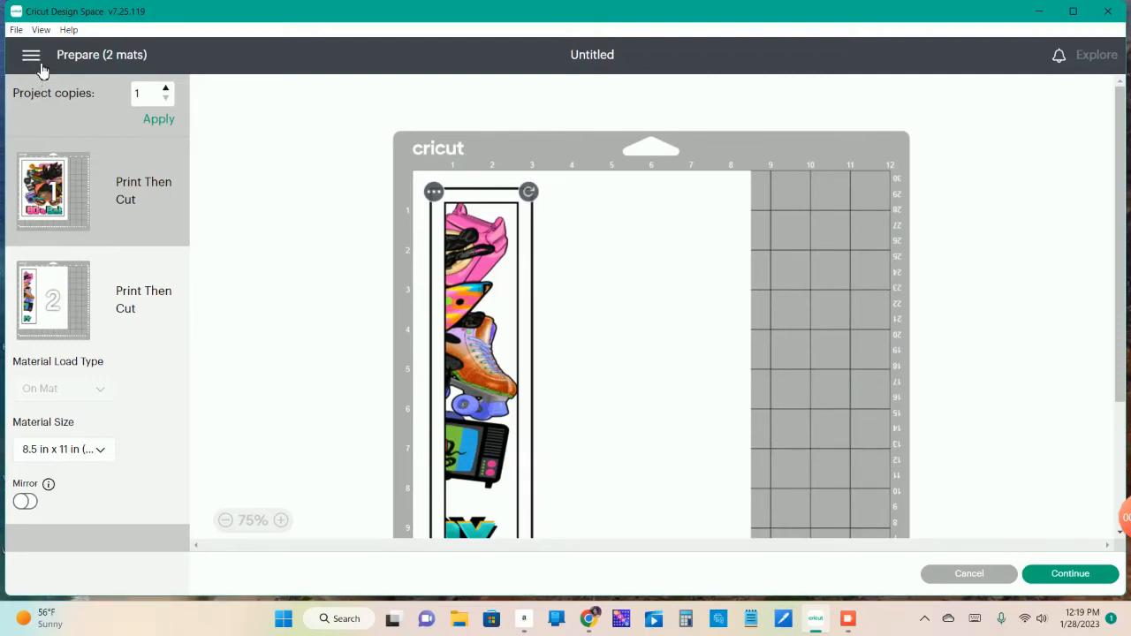
mouse_move(147, 308)
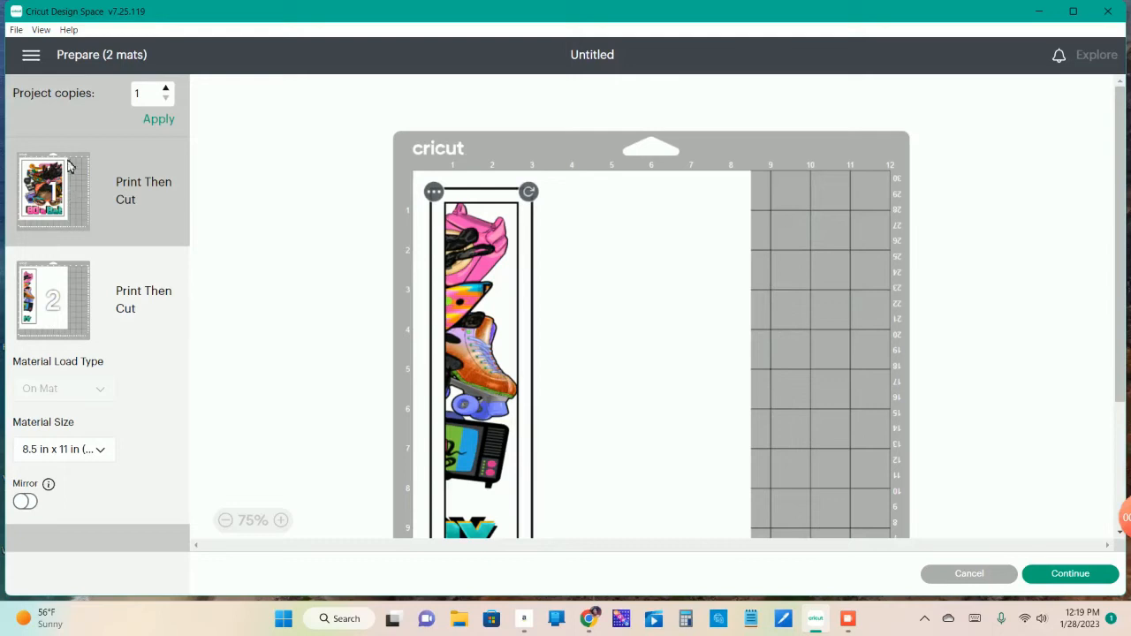
mouse_move(31, 55)
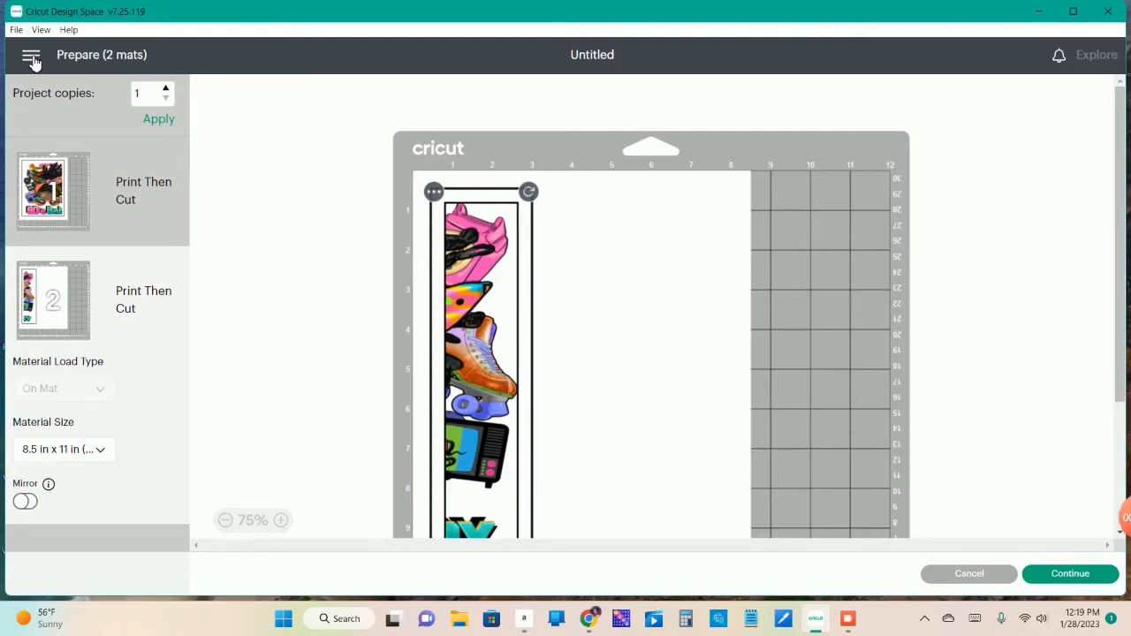